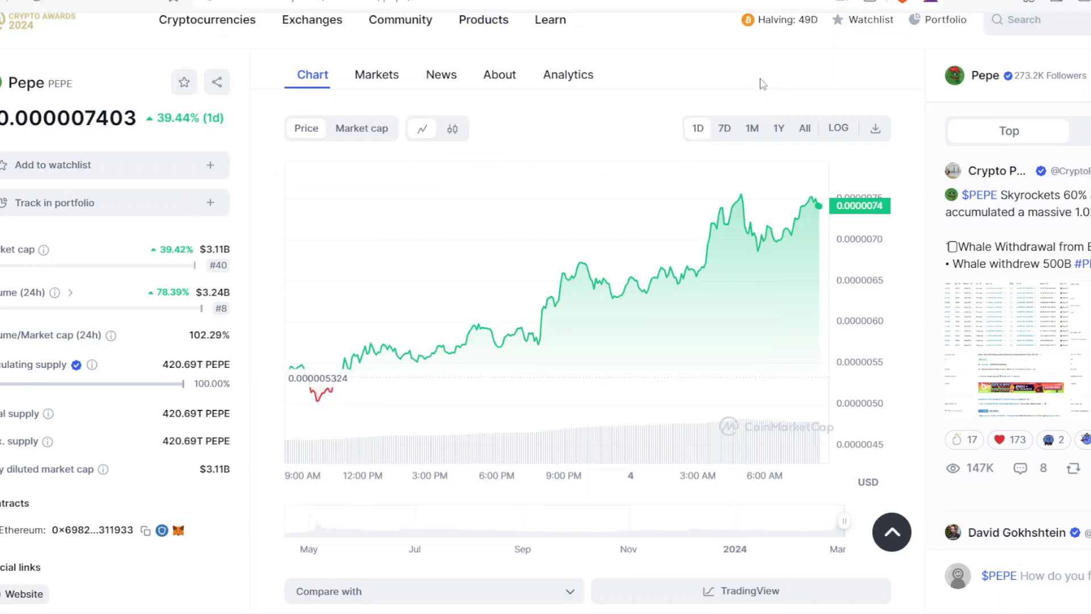
{"action": "mouse_move", "coordinate": [723, 128]}
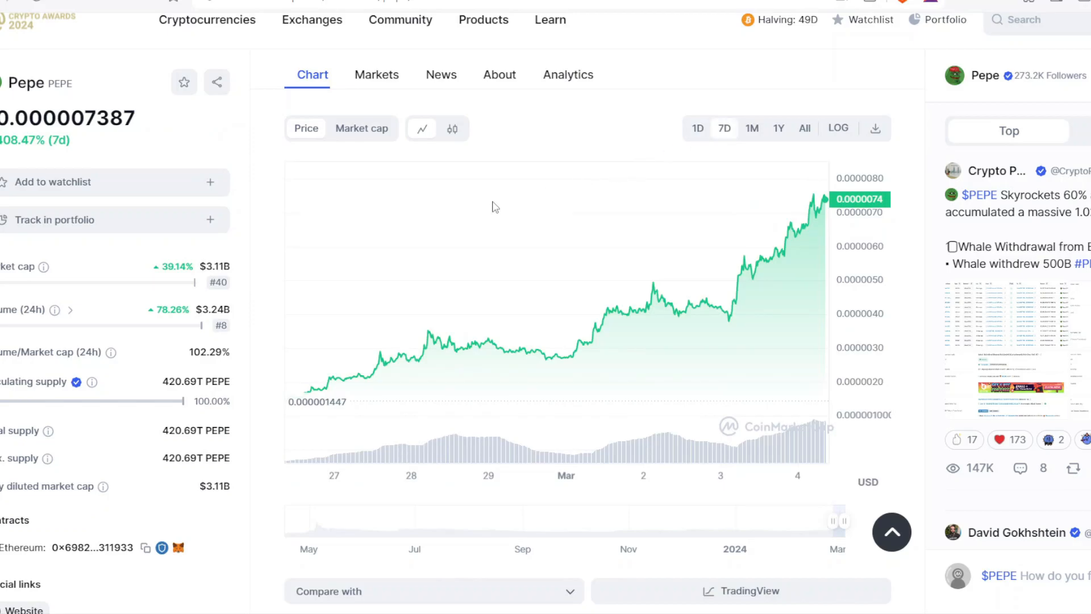
{"action": "mouse_move", "coordinate": [297, 287]}
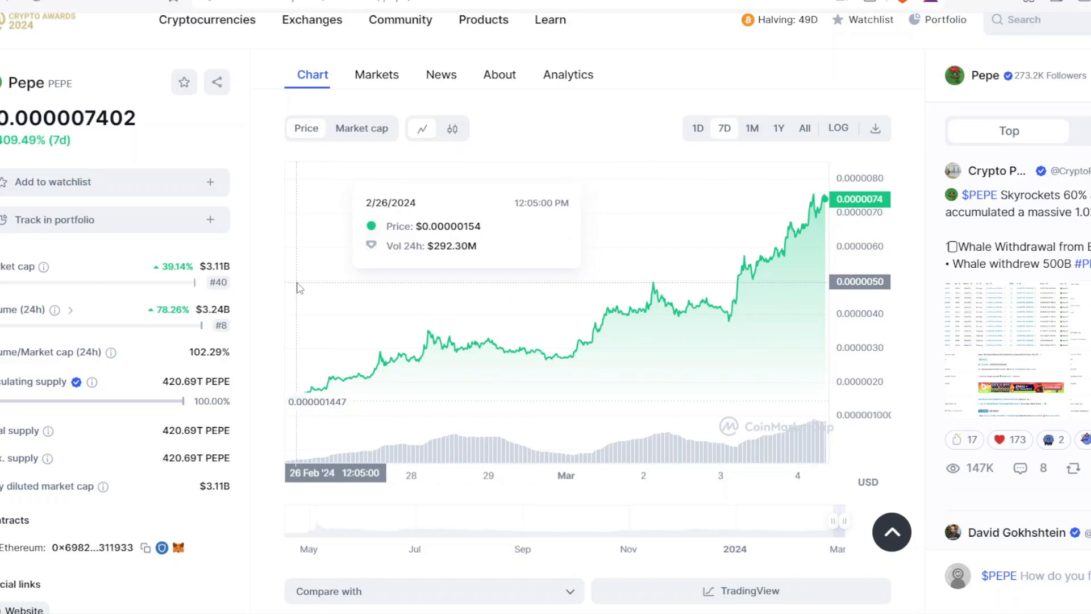
{"action": "mouse_move", "coordinate": [341, 262]}
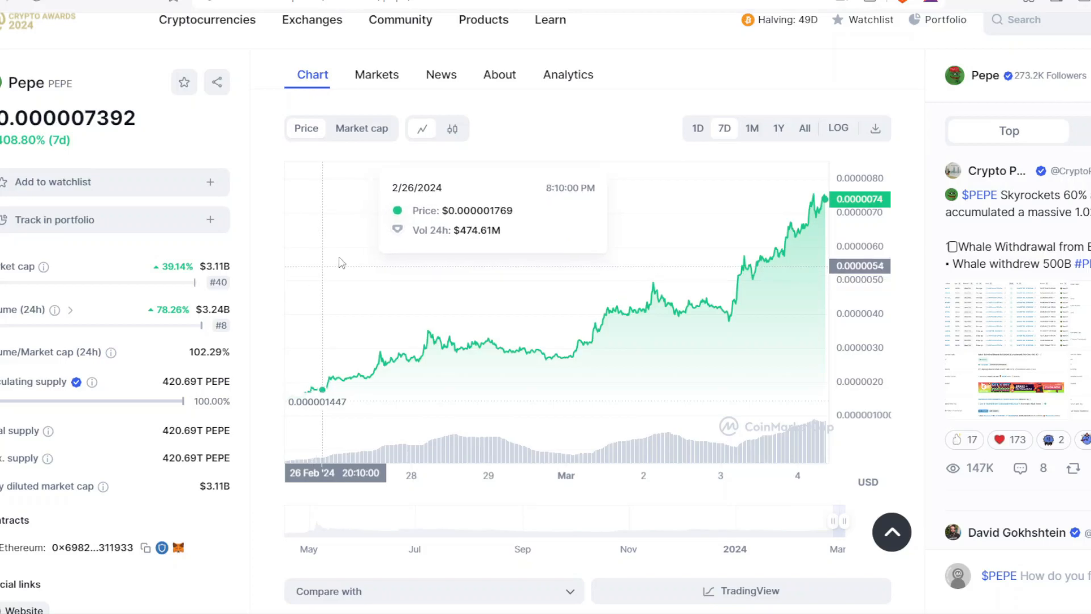
{"action": "mouse_move", "coordinate": [414, 242]}
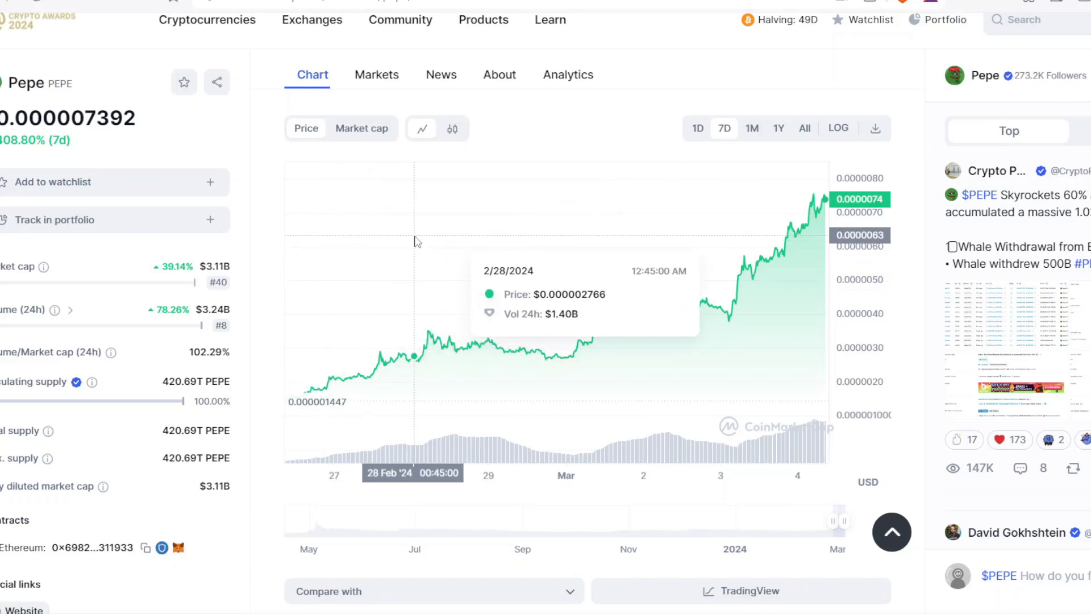
{"action": "mouse_move", "coordinate": [867, 89]}
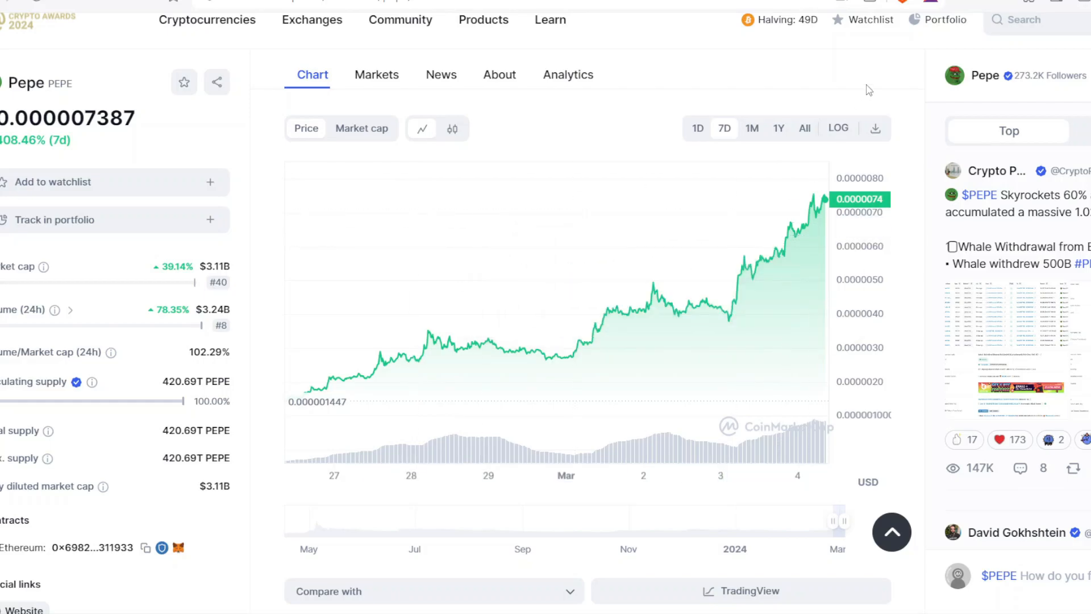
Switch Pepe's CoinMarketCap price chart to the 1M range.
{"action": "left_click", "coordinate": [751, 127]}
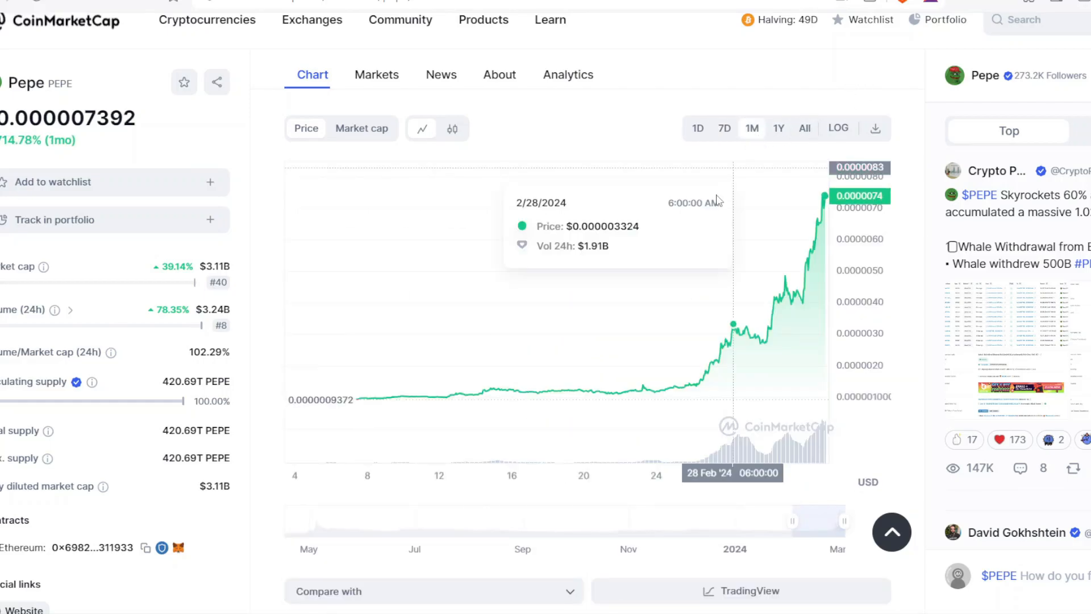
{"action": "mouse_move", "coordinate": [308, 229]}
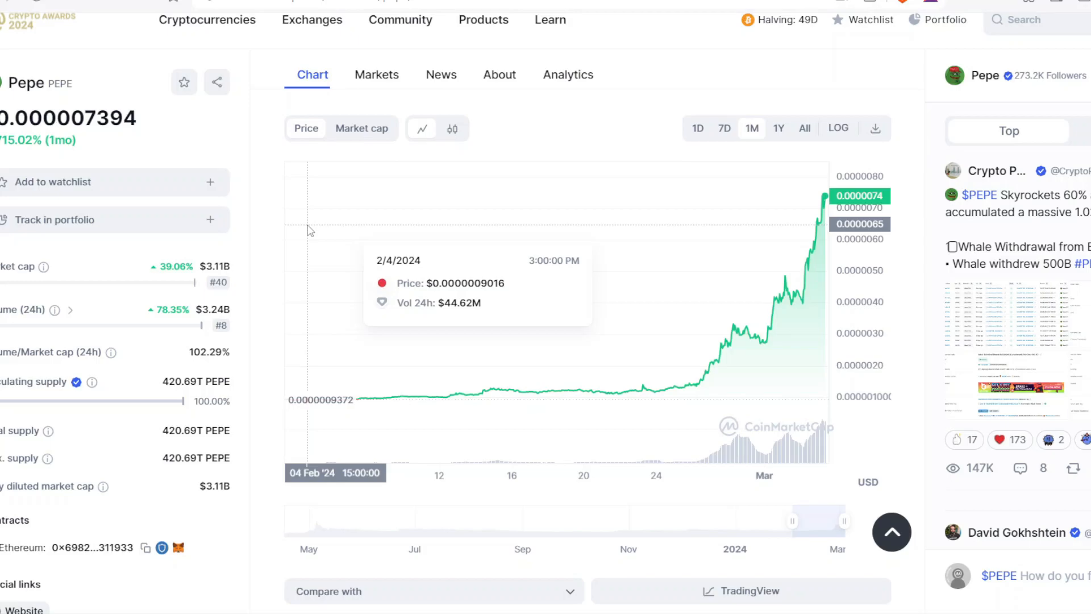
{"action": "mouse_move", "coordinate": [867, 161]}
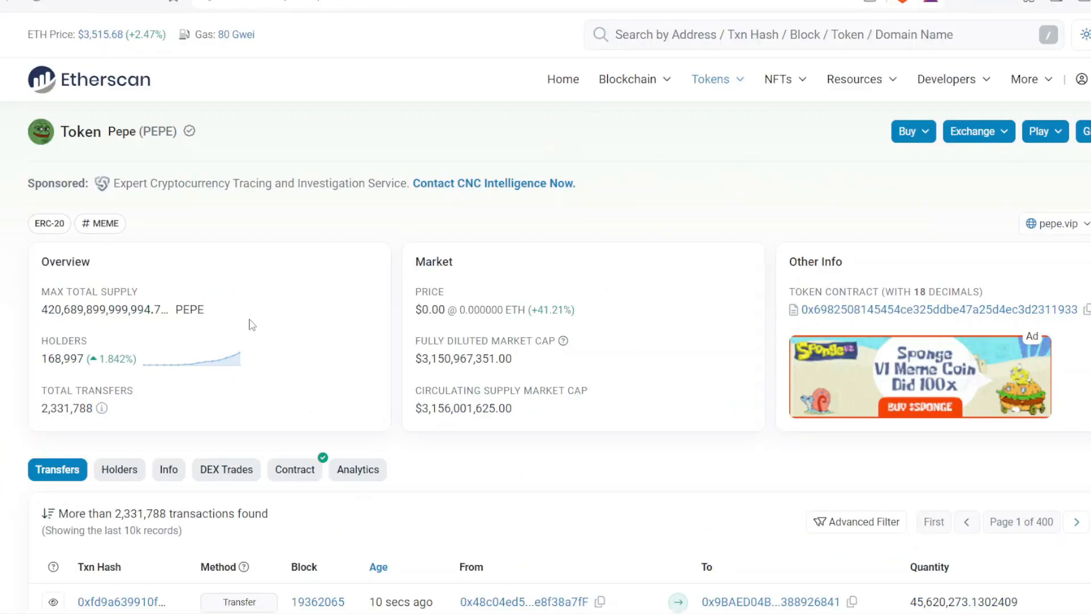
{"action": "mouse_move", "coordinate": [230, 359]}
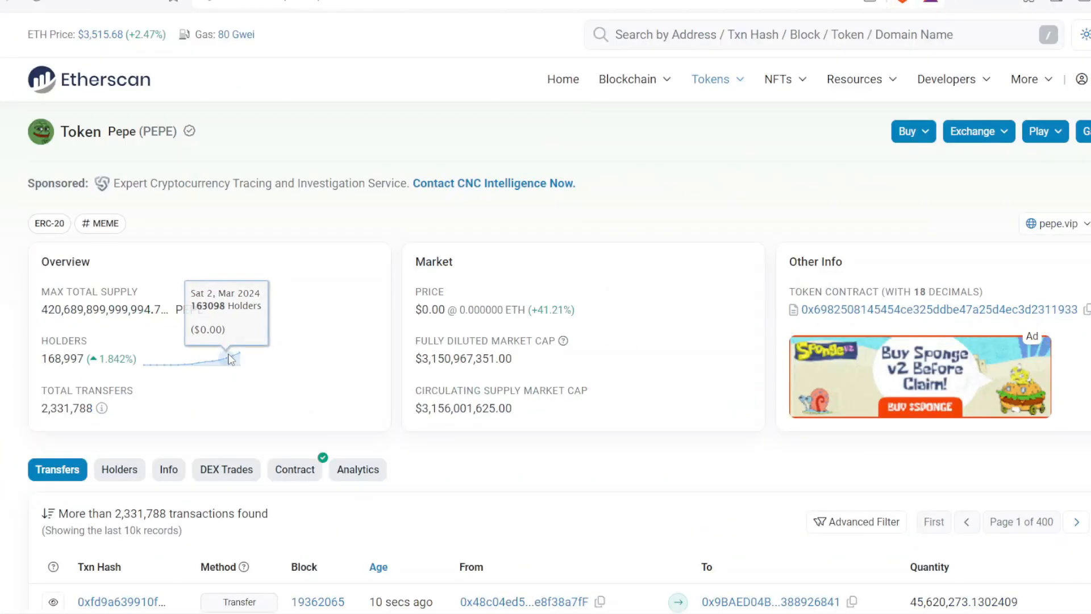
{"action": "mouse_move", "coordinate": [196, 365]}
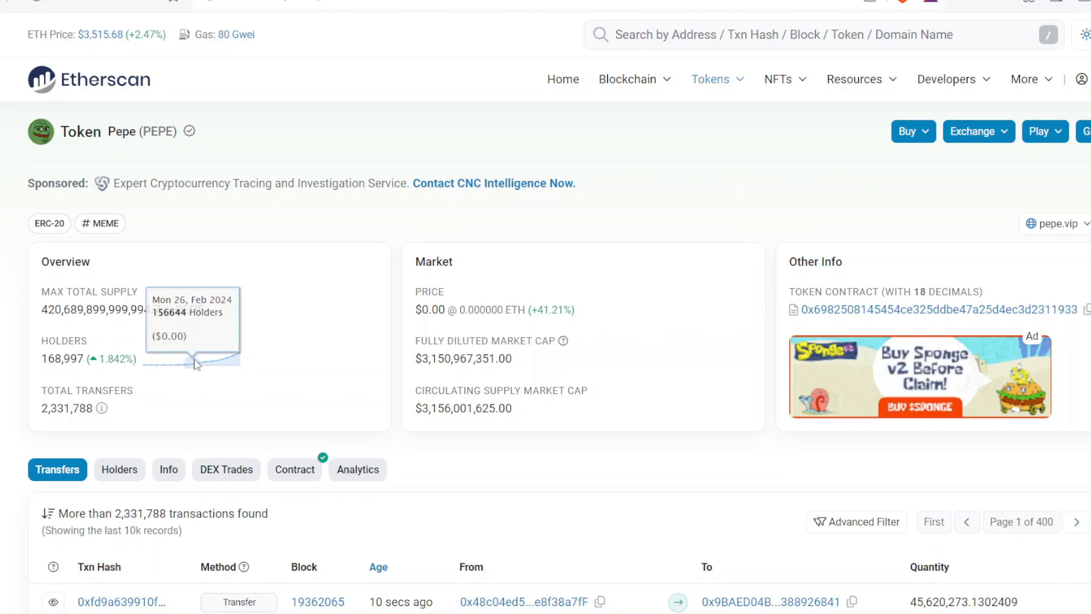
{"action": "mouse_move", "coordinate": [177, 363]}
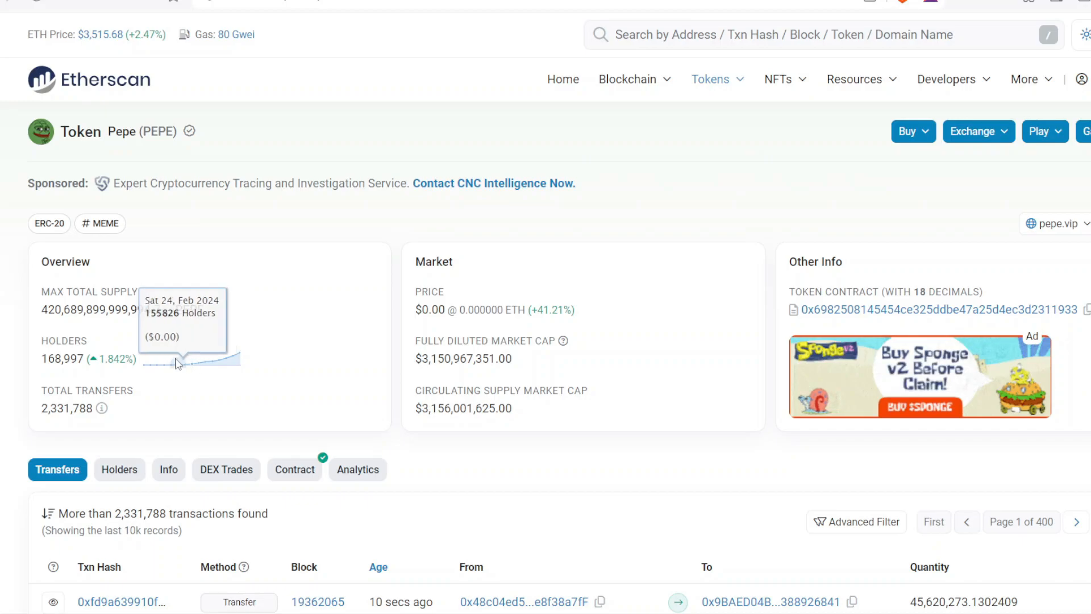
{"action": "mouse_move", "coordinate": [146, 367]}
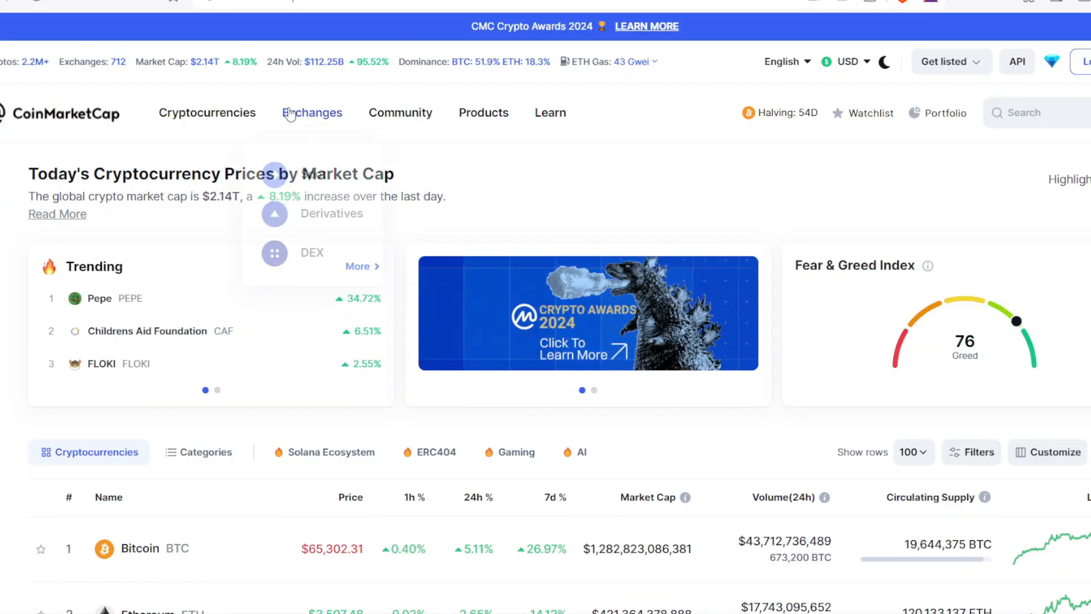
{"action": "mouse_move", "coordinate": [476, 195]}
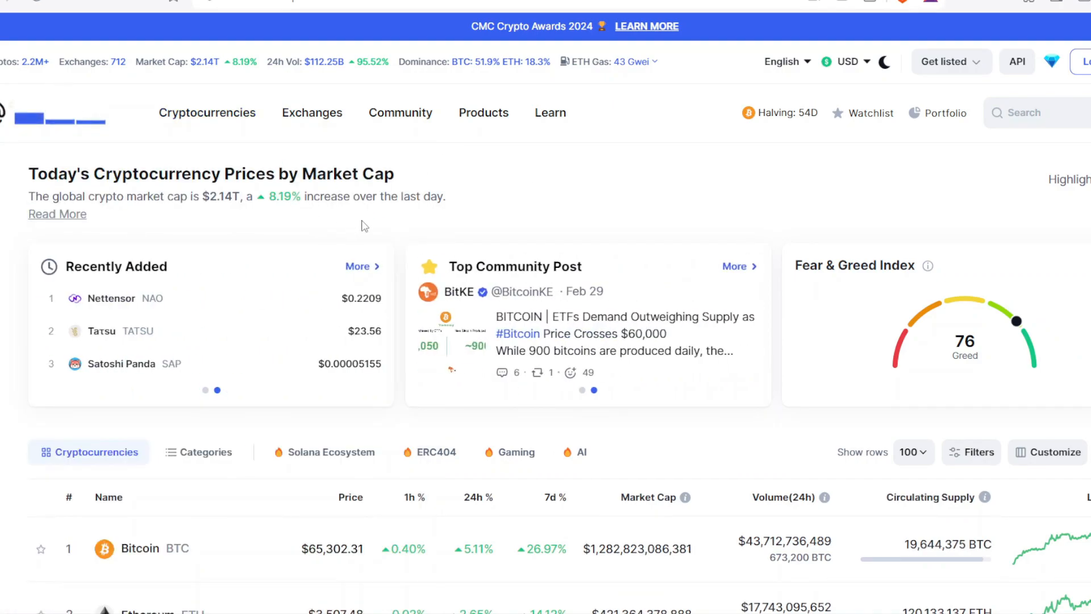
Scroll the CoinMarketCap homepage down to the cryptocurrency prices table.
{"action": "scroll", "scroll_direction": "down", "scroll_amount": 3}
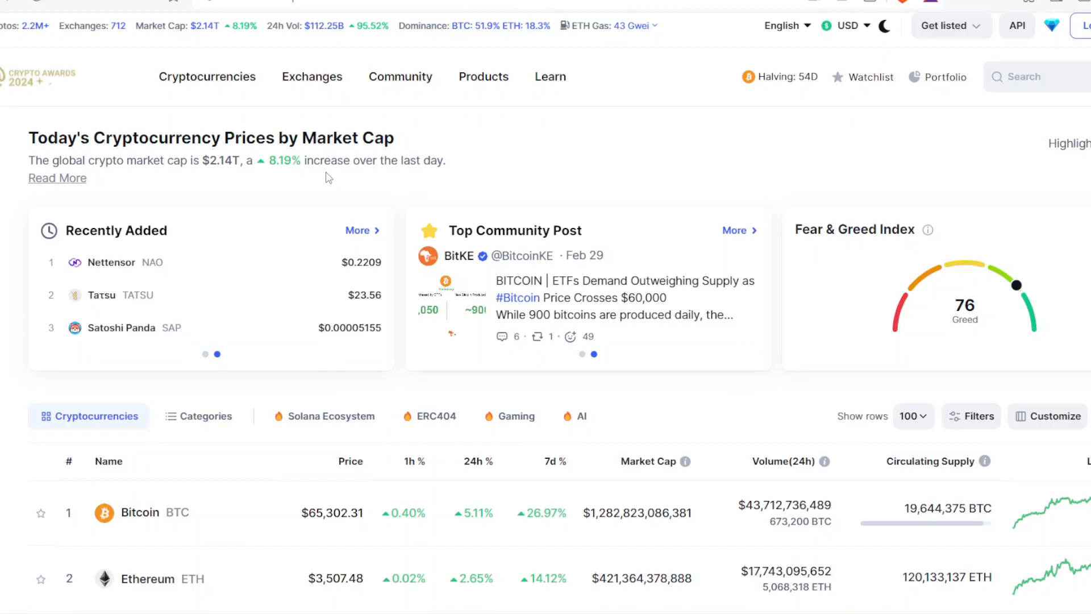
{"action": "scroll", "scroll_direction": "down", "scroll_amount": 3}
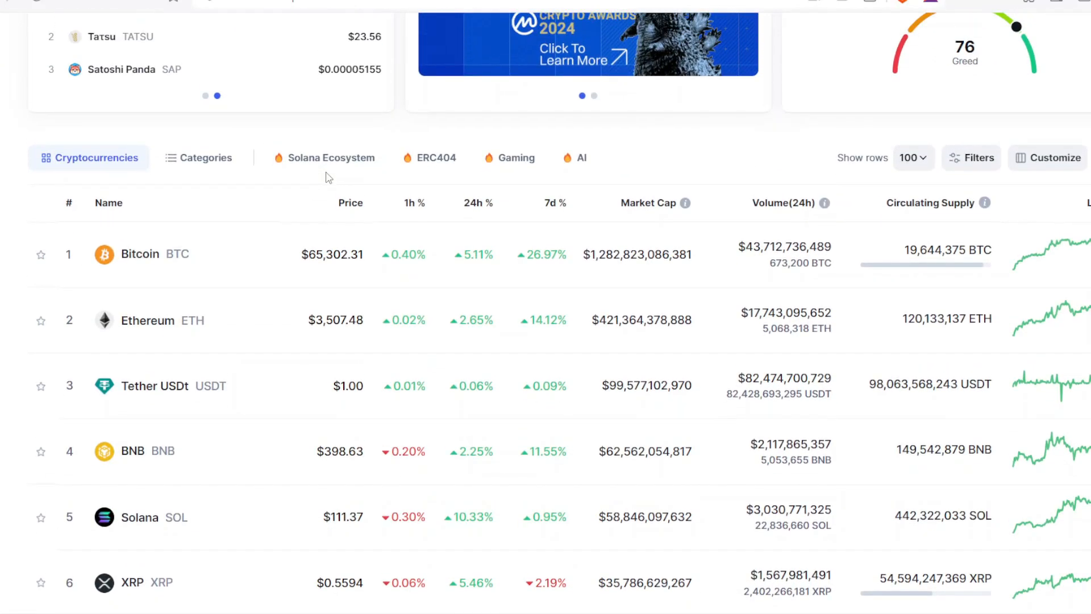
{"action": "scroll", "scroll_direction": "down", "scroll_amount": 3}
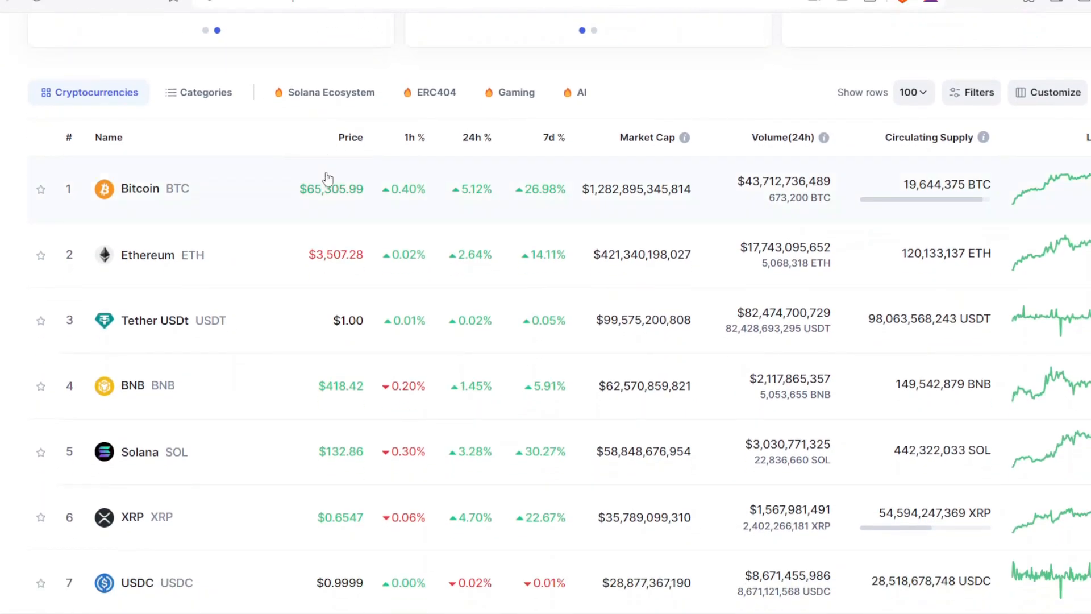
{"action": "scroll", "scroll_direction": "down", "scroll_amount": 3}
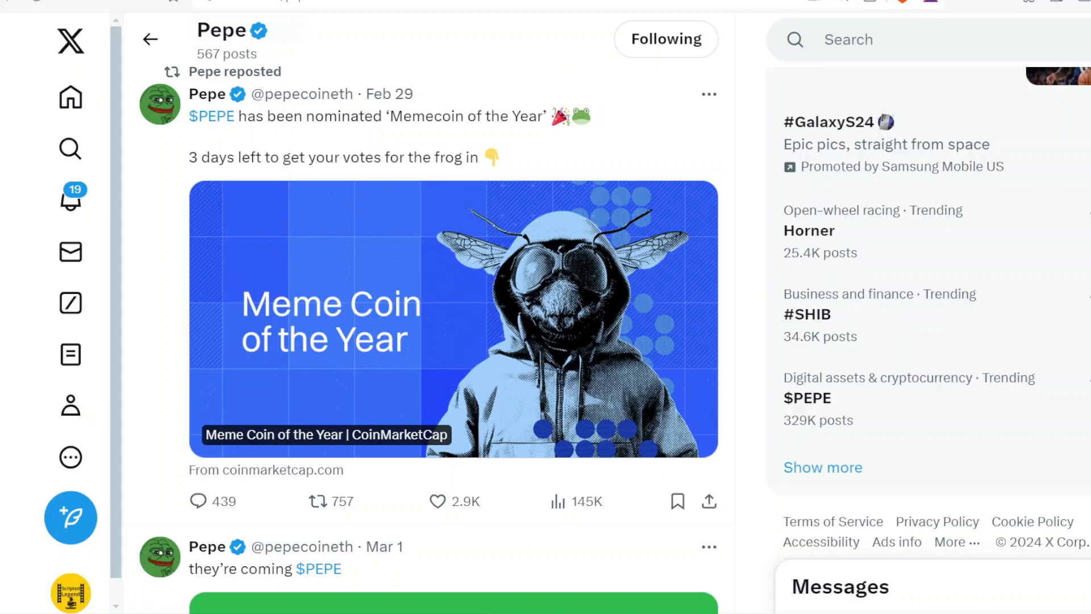
{"action": "scroll", "scroll_direction": "down", "scroll_amount": 3}
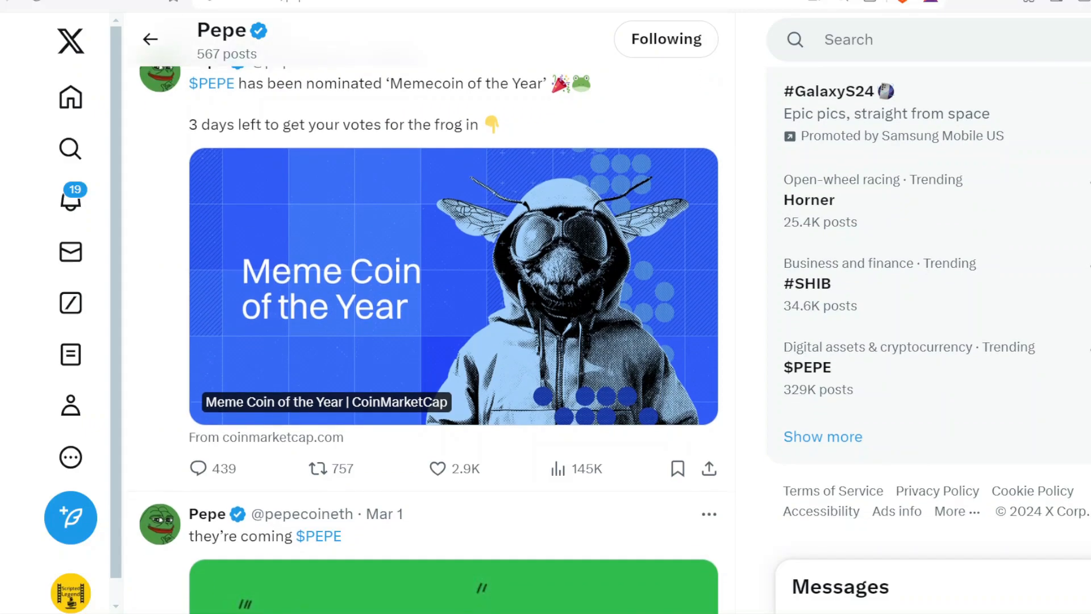
{"action": "scroll", "scroll_direction": "down", "scroll_amount": 3}
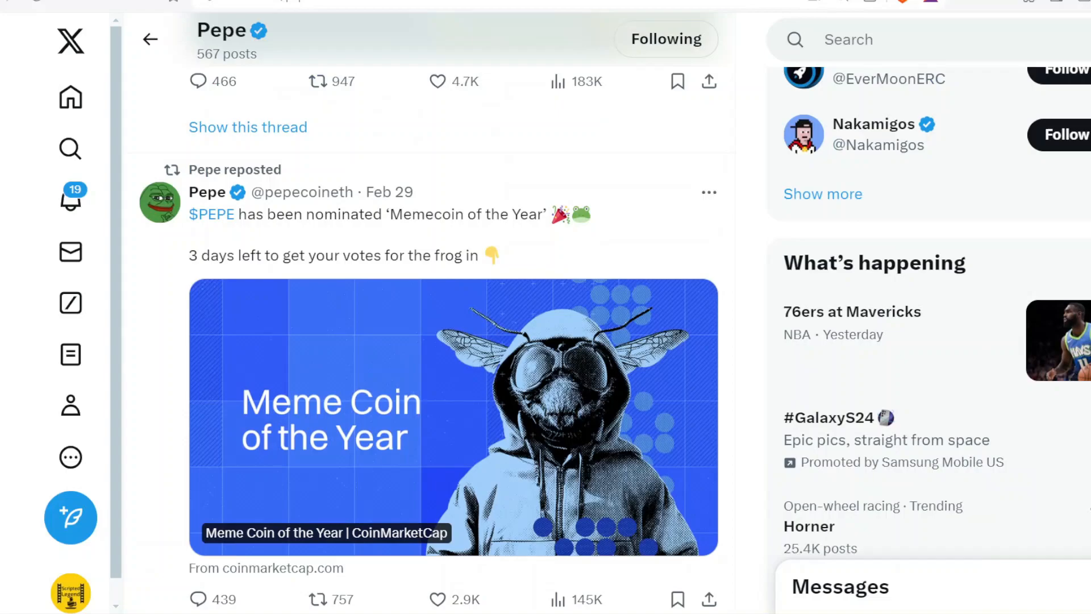
{"action": "scroll", "scroll_direction": "down", "scroll_amount": 3}
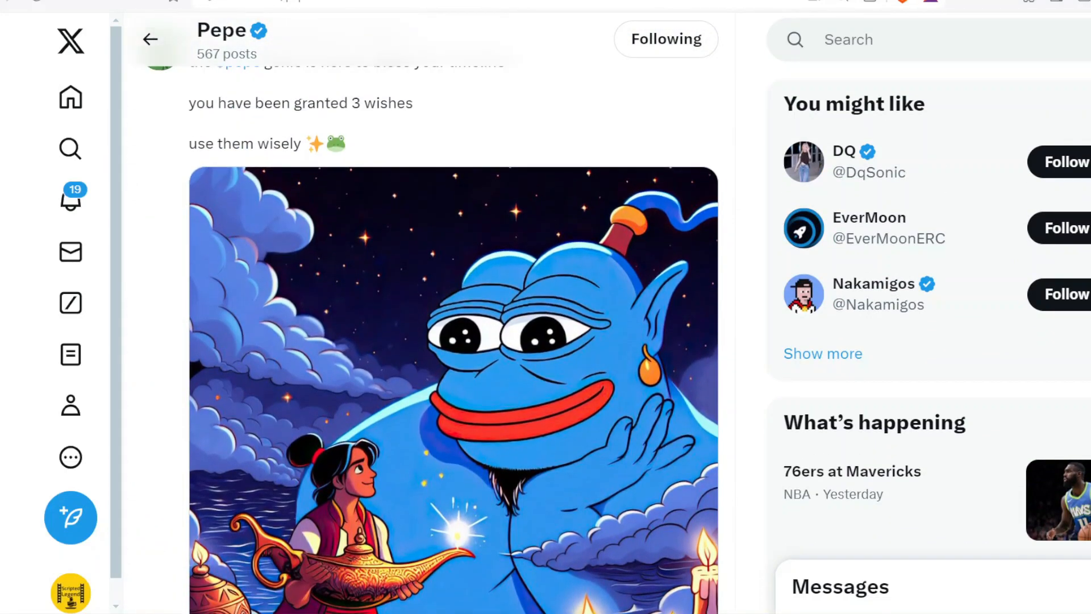
{"action": "scroll", "scroll_direction": "down", "scroll_amount": 3}
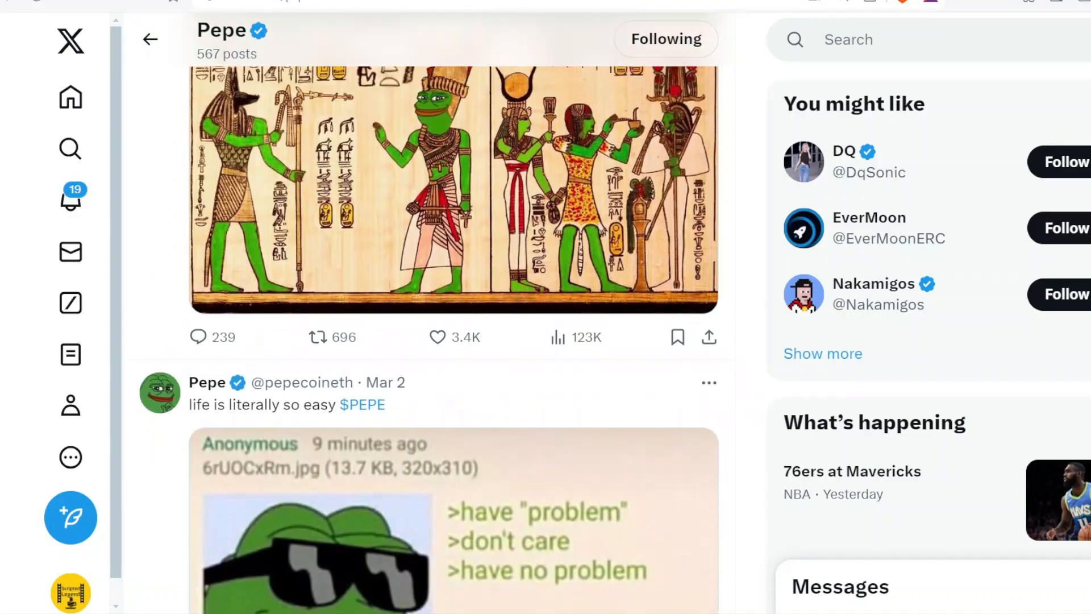
{"action": "scroll", "scroll_direction": "down", "scroll_amount": 3}
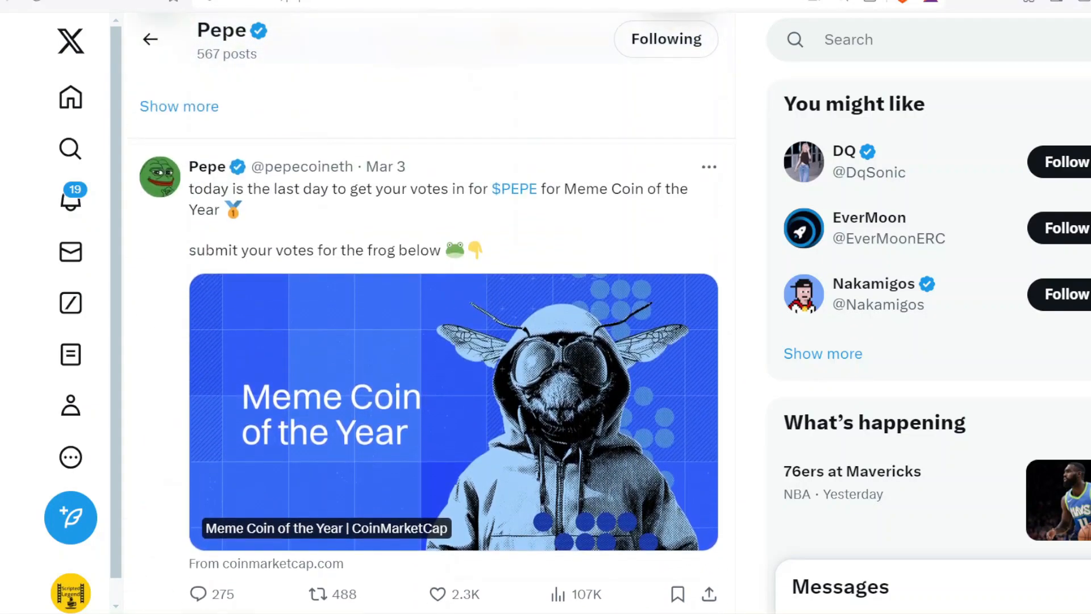
{"action": "scroll", "scroll_direction": "down", "scroll_amount": 3}
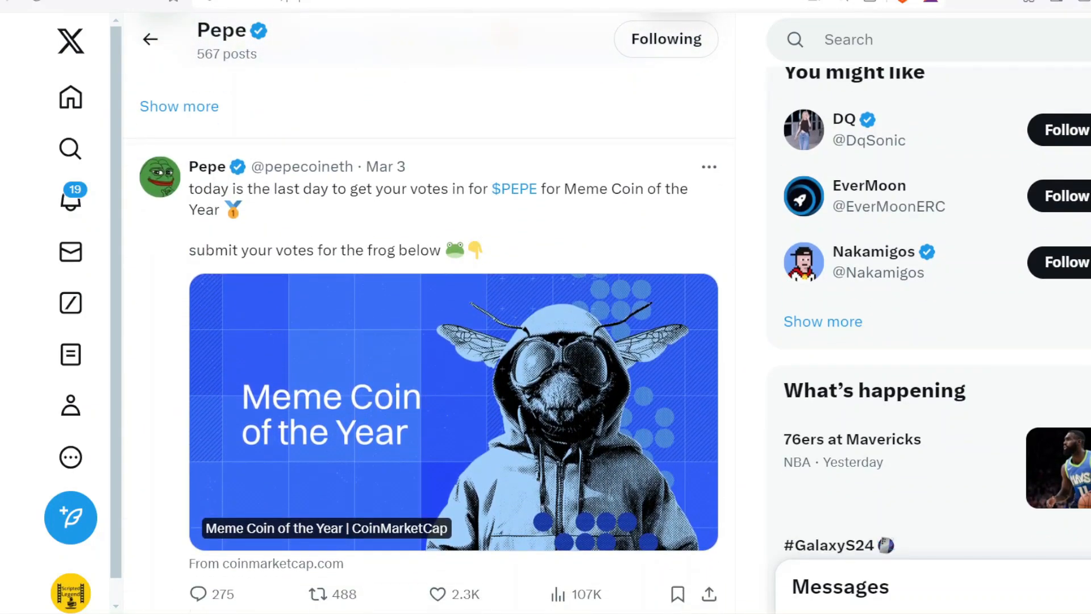
{"action": "scroll", "scroll_direction": "down", "scroll_amount": 3}
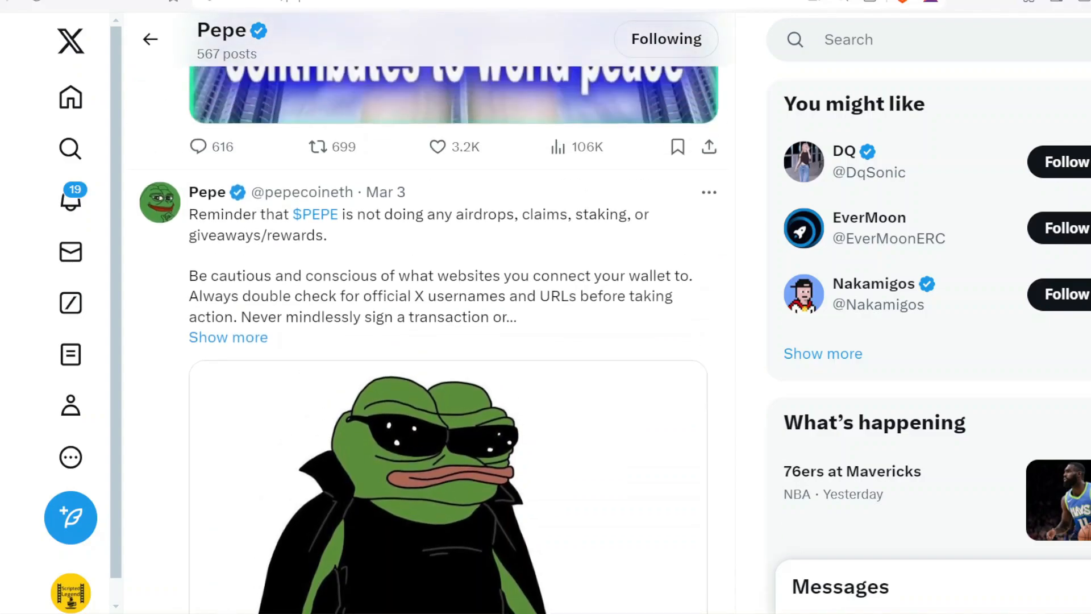
{"action": "scroll", "scroll_direction": "down", "scroll_amount": 3}
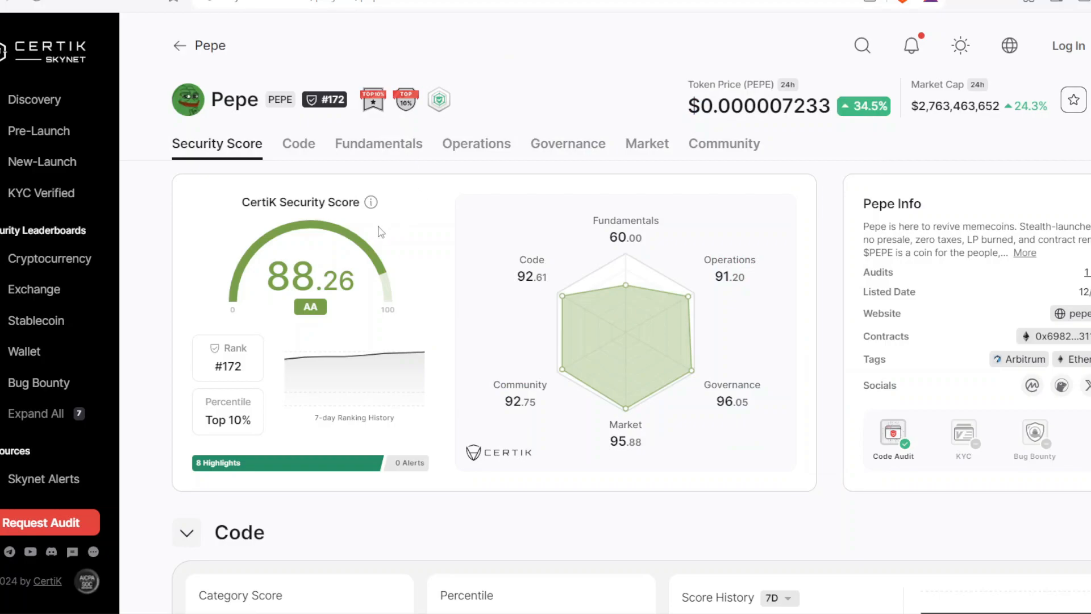
{"action": "mouse_move", "coordinate": [550, 292]}
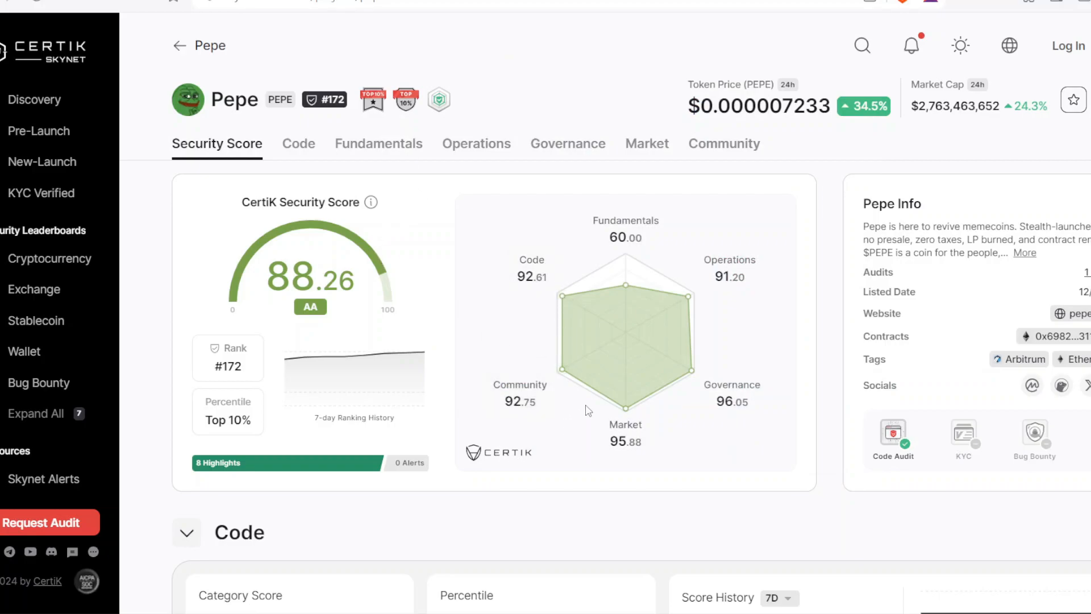
{"action": "mouse_move", "coordinate": [625, 410]}
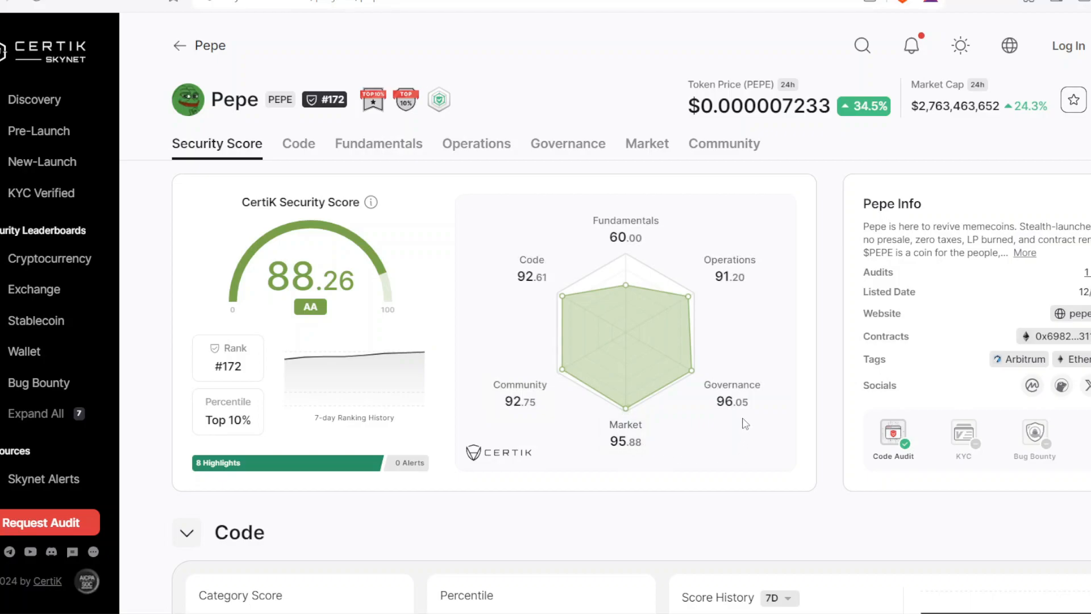
{"action": "mouse_move", "coordinate": [785, 344]}
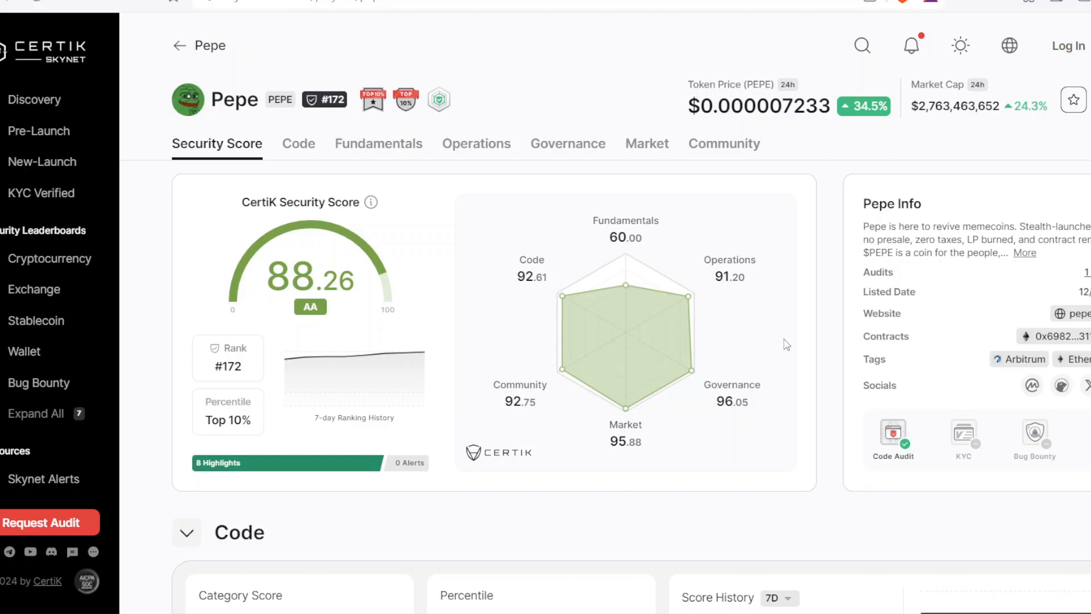
{"action": "mouse_move", "coordinate": [747, 316]}
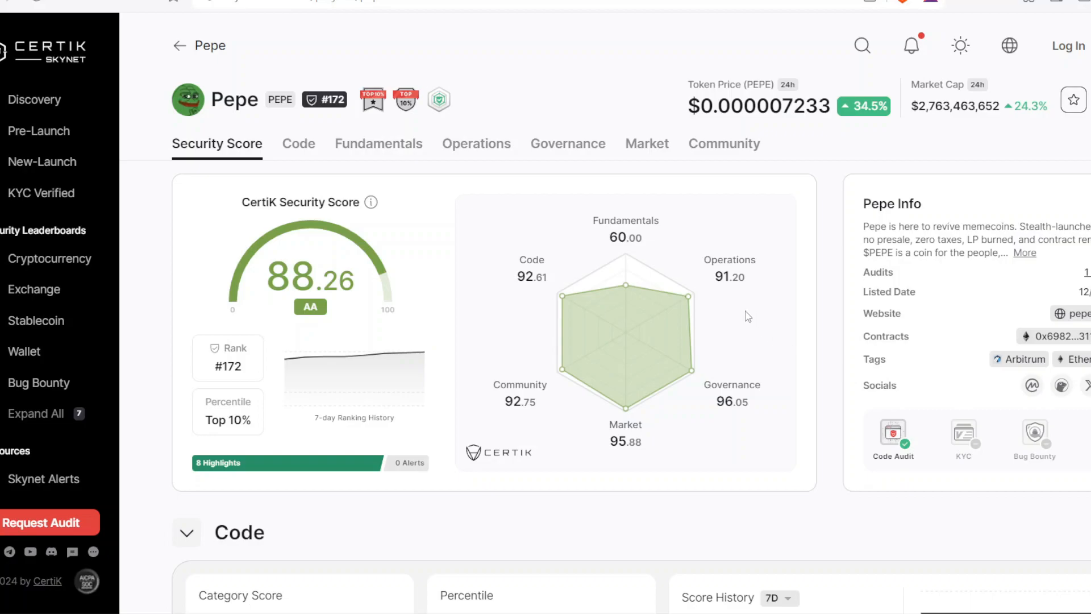
{"action": "mouse_move", "coordinate": [846, 238]}
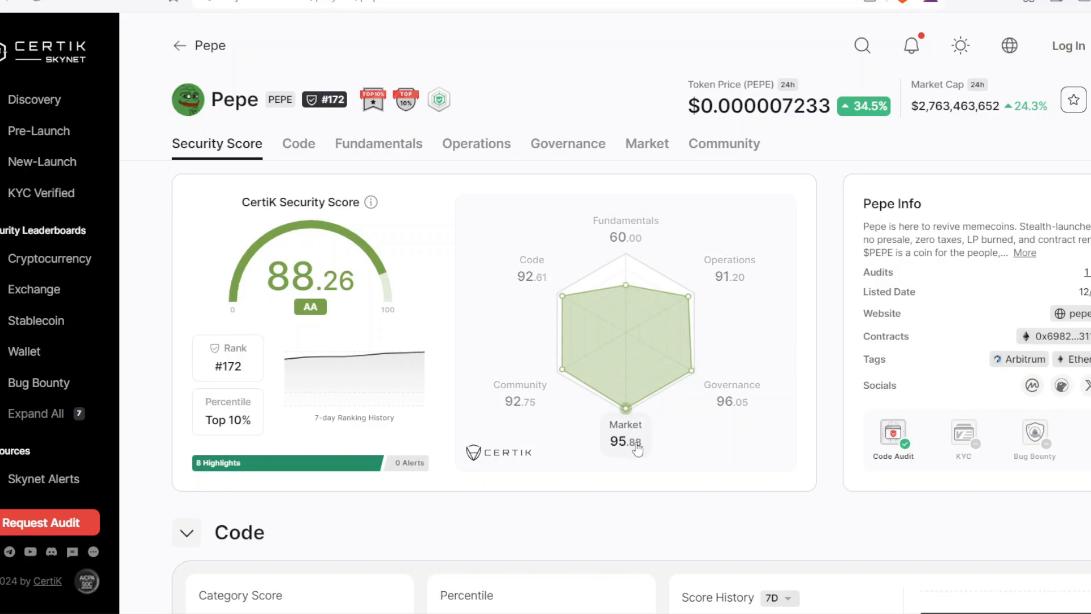
{"action": "mouse_move", "coordinate": [736, 435]}
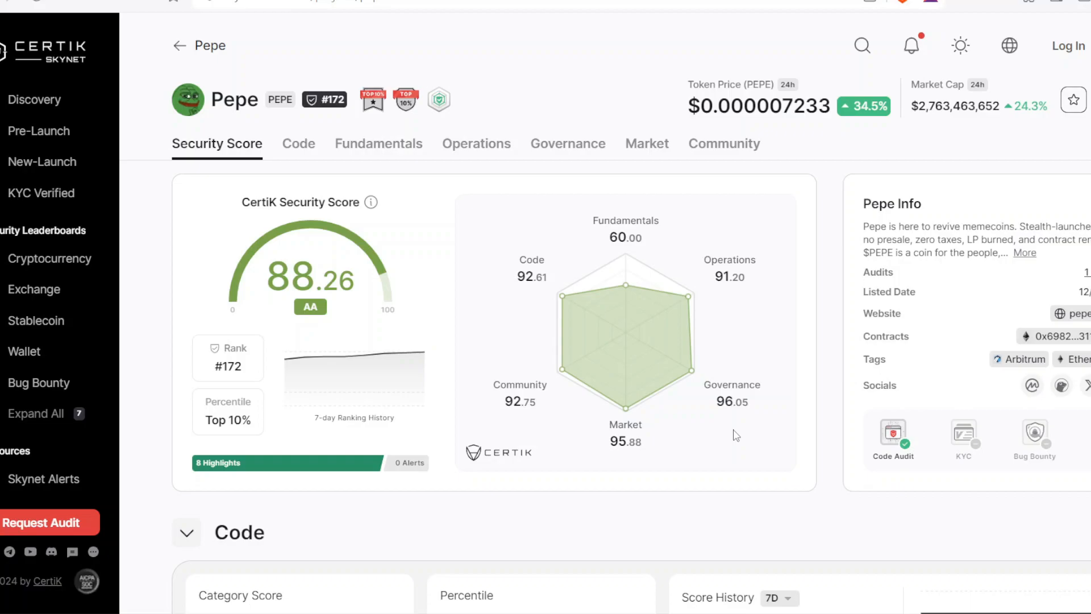
Scroll Pepe's 88.26 AA Security Score overview down toward the Code section.
{"action": "scroll", "scroll_direction": "down", "scroll_amount": 3}
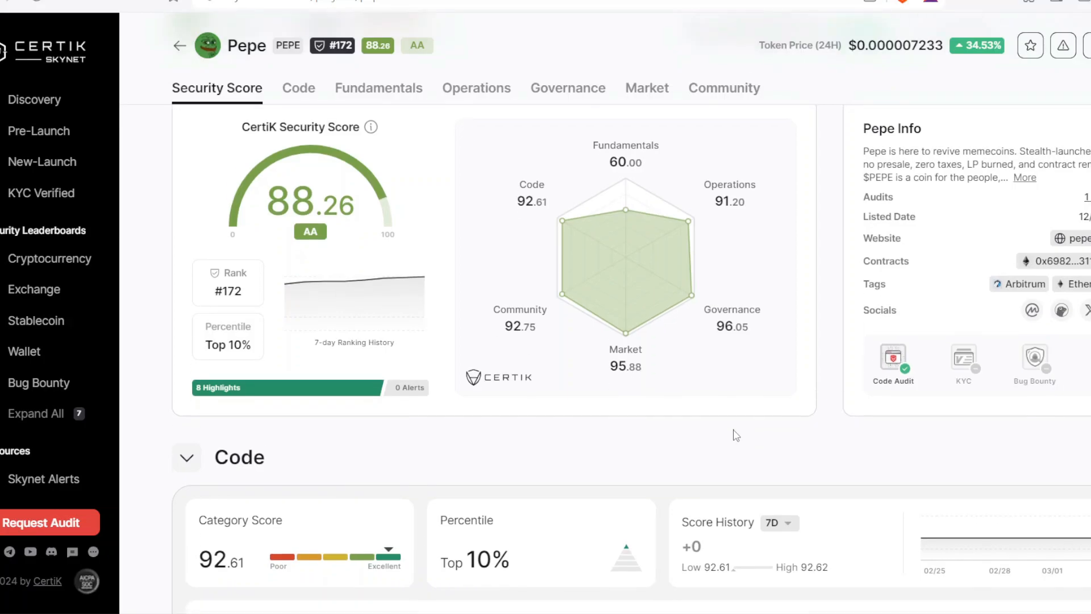
Open the Code tab and scroll through Pepe's code audit history.
{"action": "left_click", "coordinate": [298, 88]}
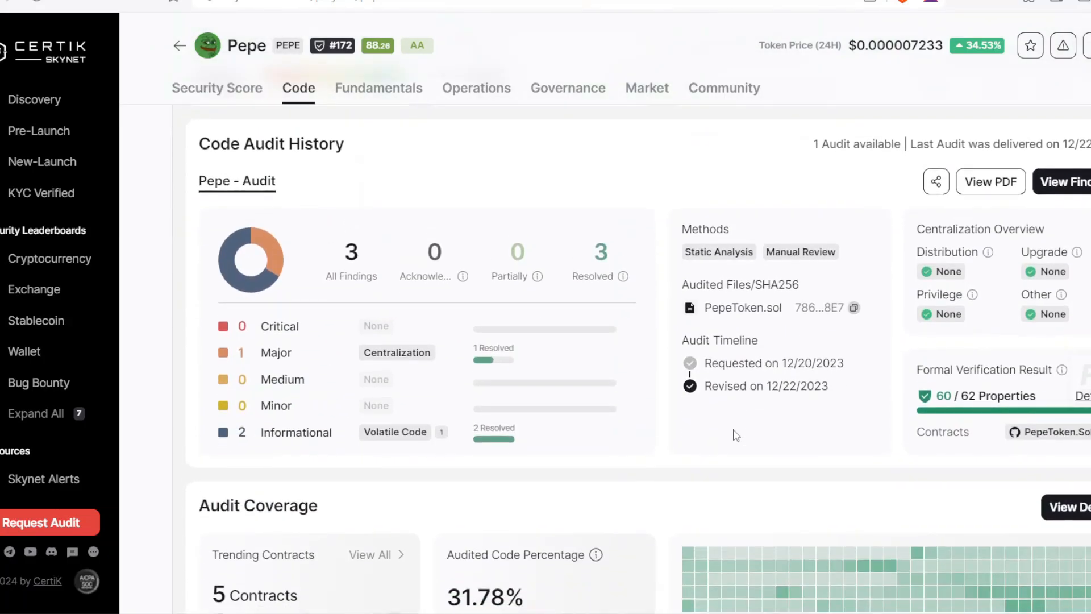
{"action": "scroll", "scroll_direction": "down", "scroll_amount": 3}
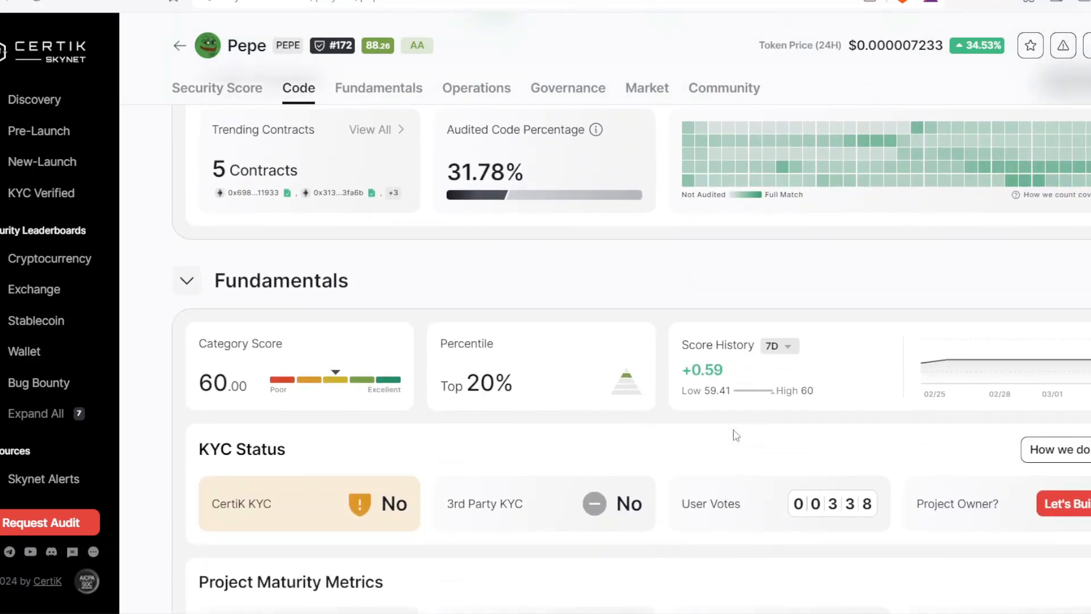
{"action": "scroll", "scroll_direction": "down", "scroll_amount": 3}
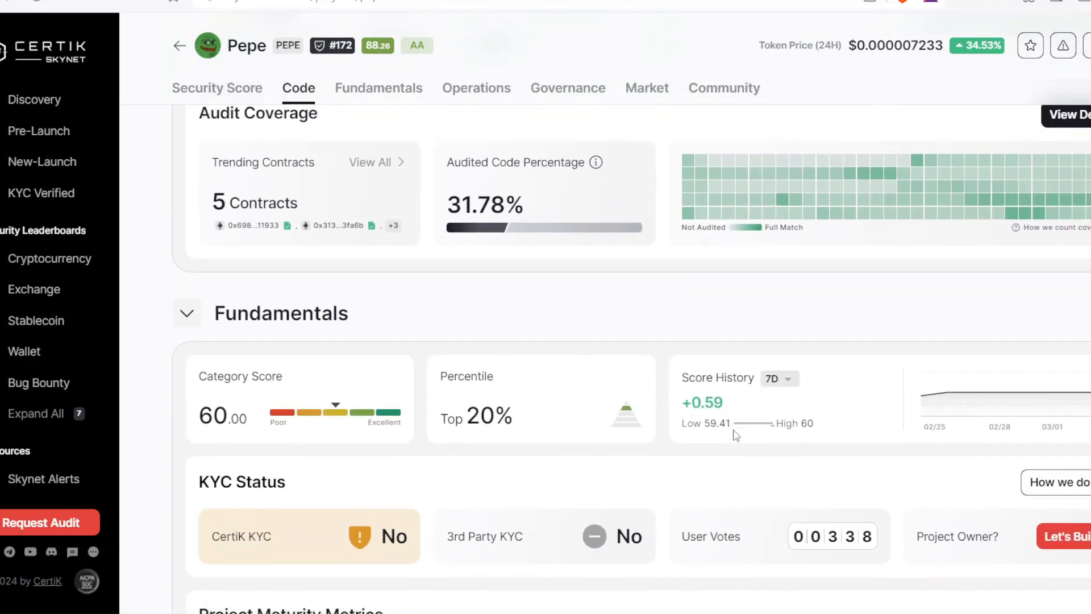
{"action": "scroll", "scroll_direction": "down", "scroll_amount": 3}
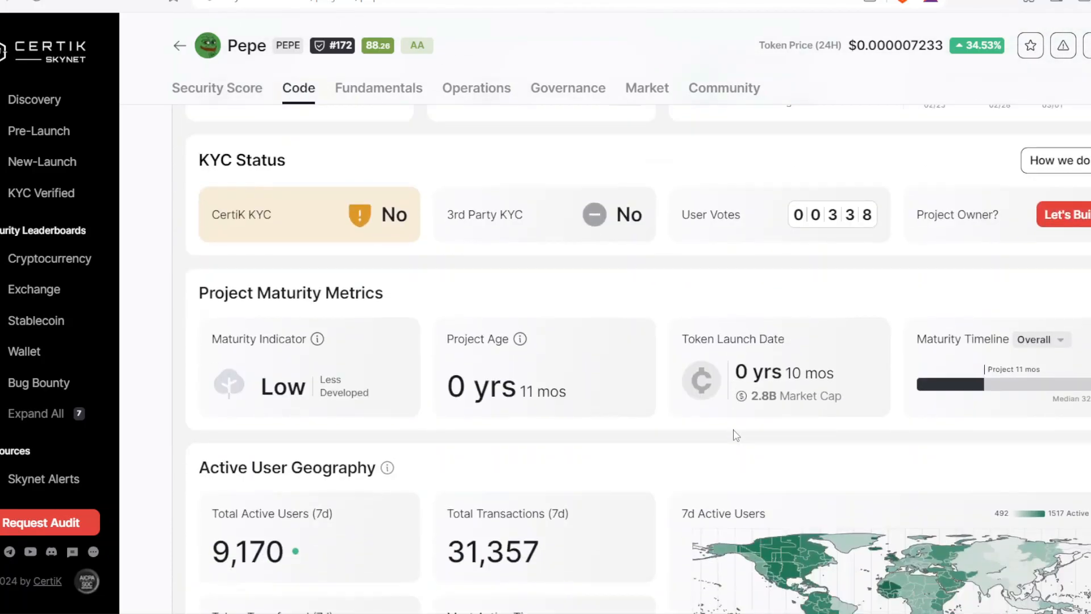
Go to Fundamentals and scroll to Active User Geography showing 9,170 weekly users.
{"action": "left_click", "coordinate": [378, 88]}
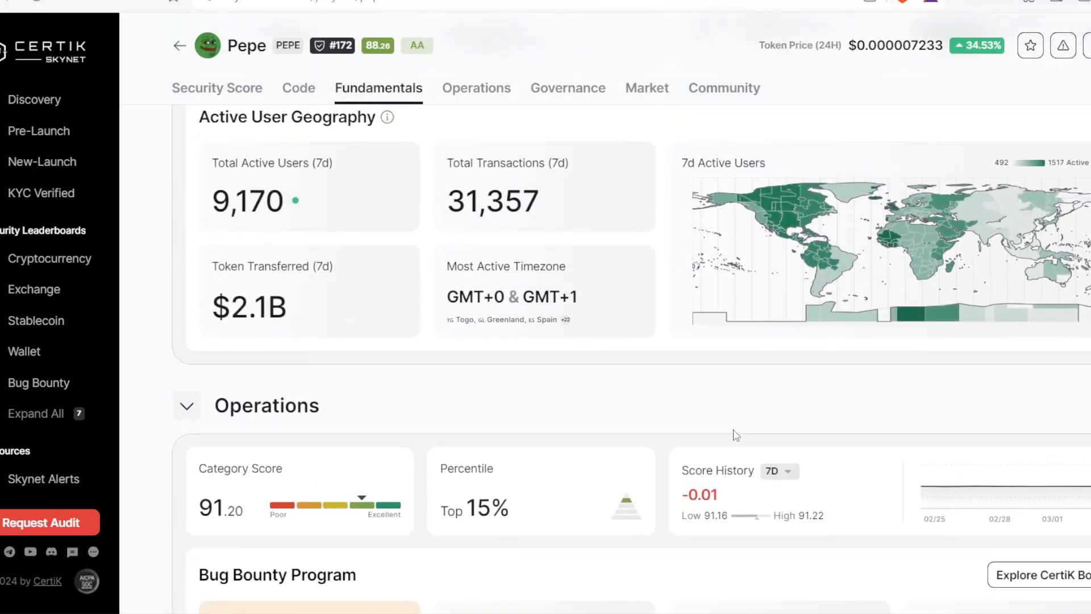
{"action": "scroll", "scroll_direction": "up", "scroll_amount": 3}
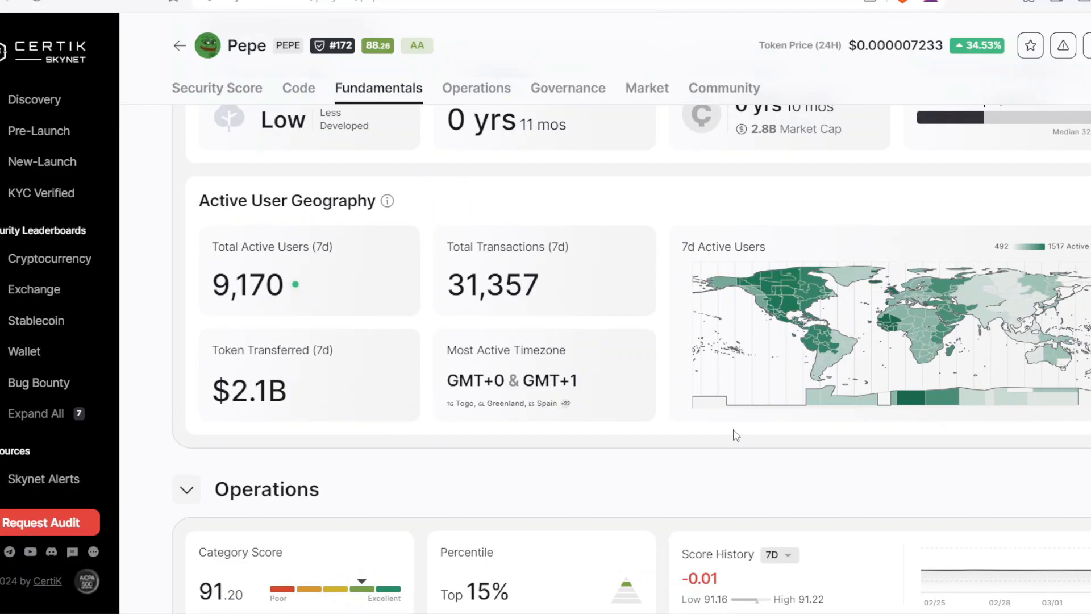
{"action": "scroll", "scroll_direction": "down", "scroll_amount": 3}
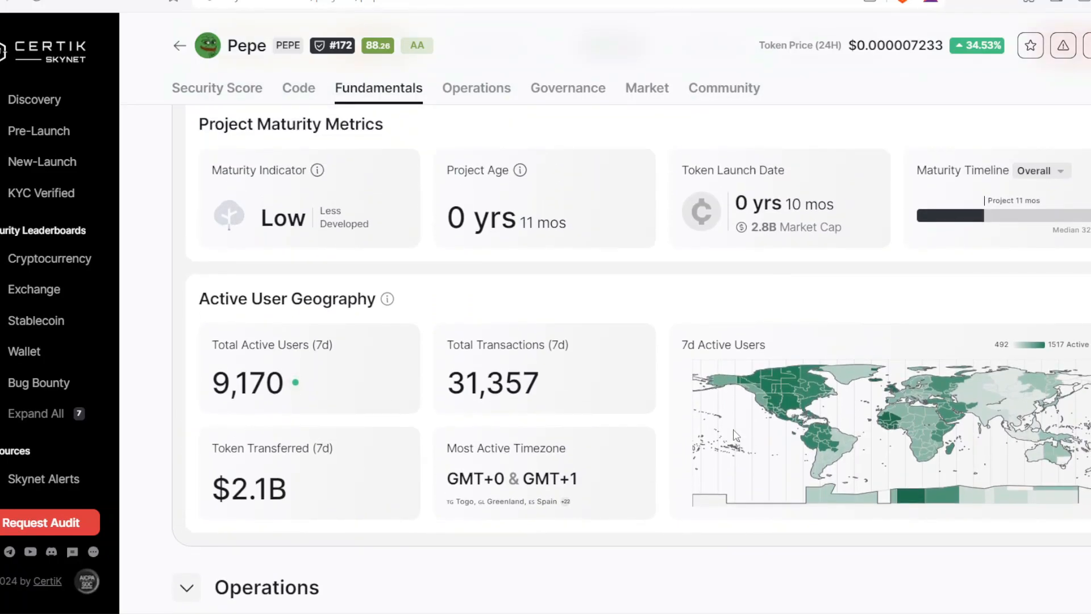
{"action": "scroll", "scroll_direction": "down", "scroll_amount": 3}
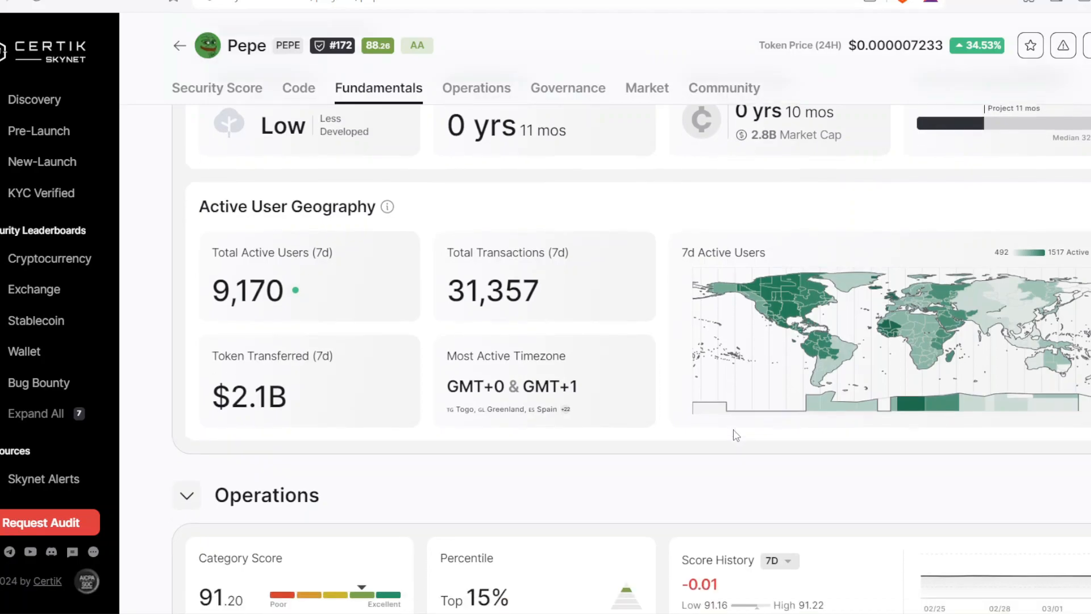
{"action": "scroll", "scroll_direction": "down", "scroll_amount": 3}
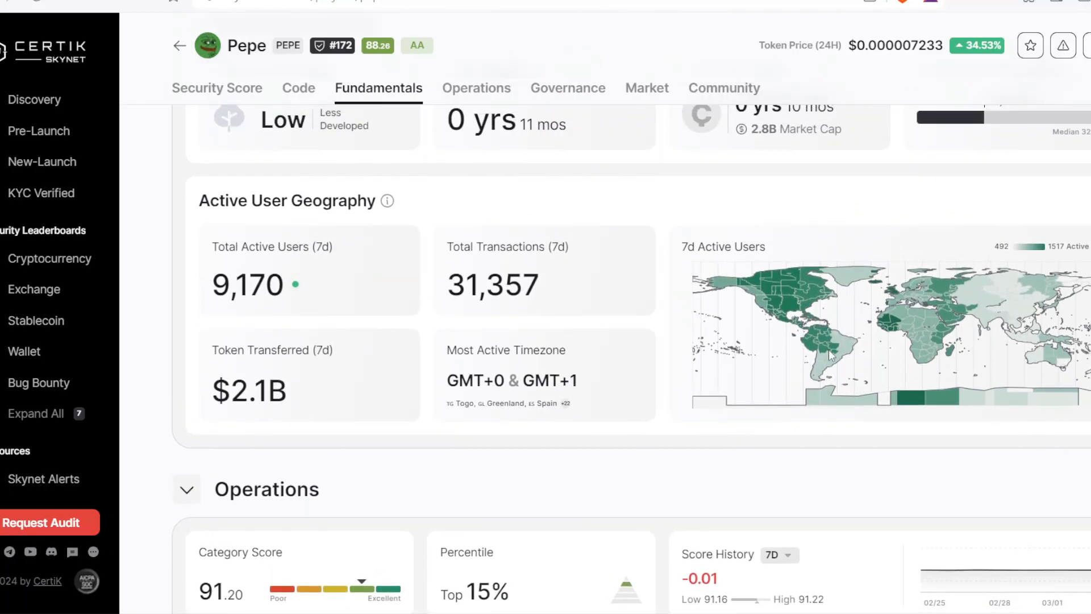
{"action": "mouse_move", "coordinate": [856, 332]}
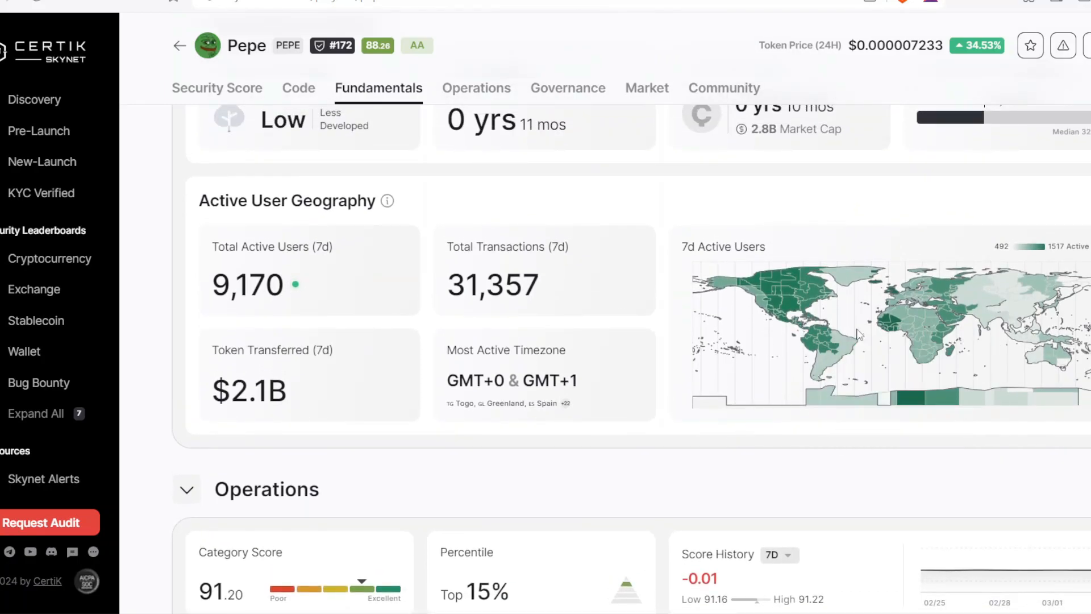
{"action": "scroll", "scroll_direction": "down", "scroll_amount": 3}
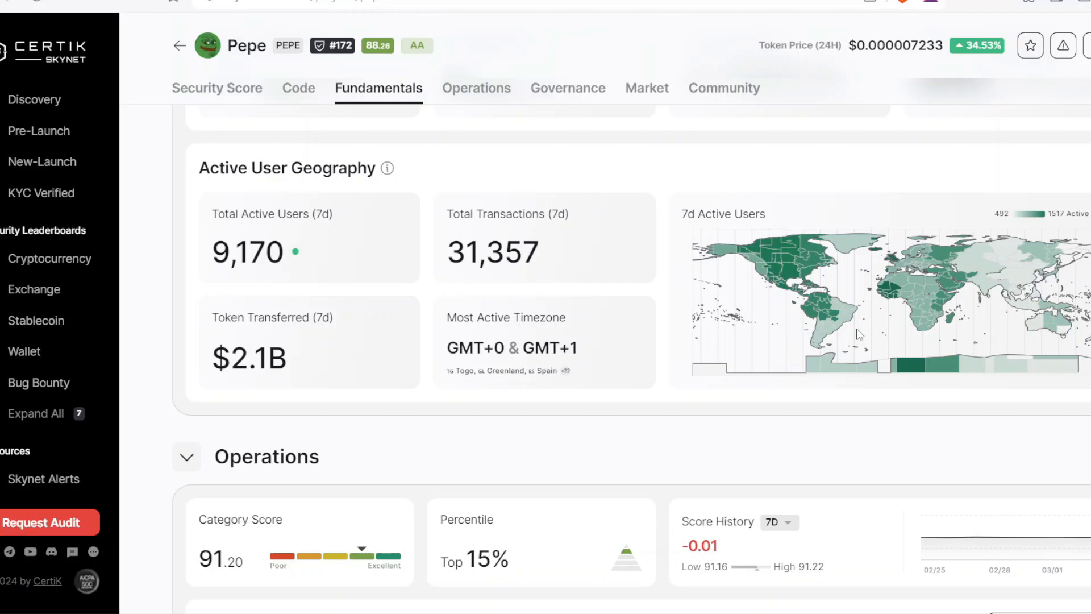
{"action": "mouse_move", "coordinate": [787, 250]}
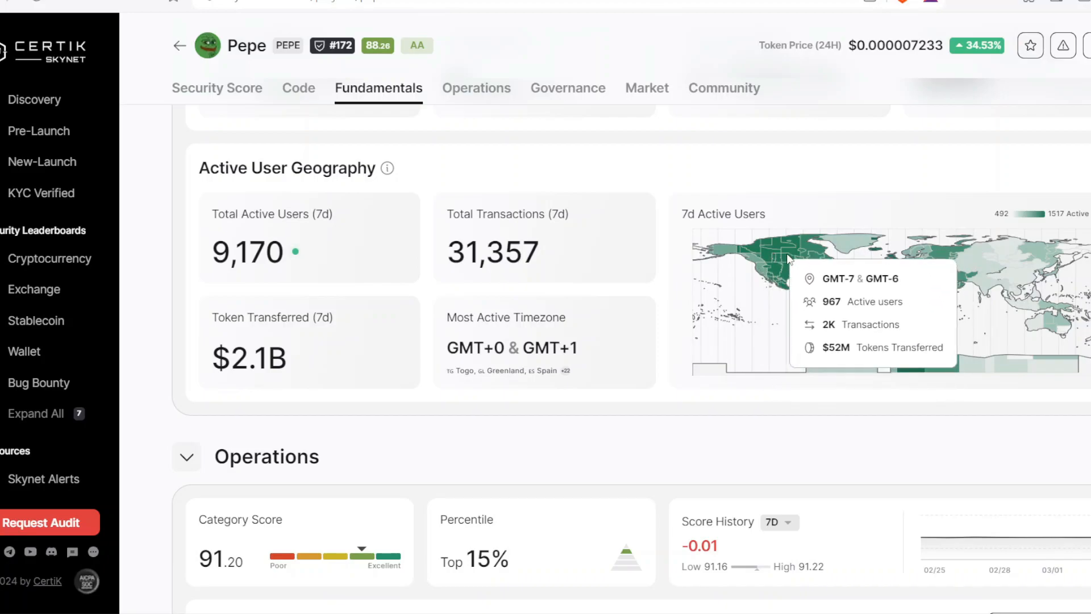
{"action": "mouse_move", "coordinate": [783, 307]}
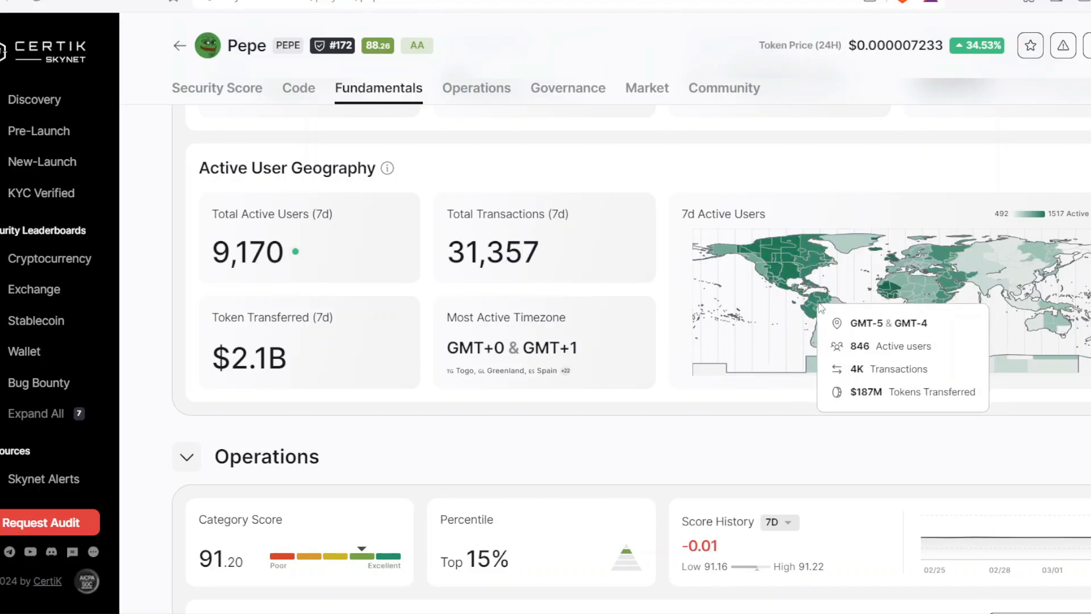
{"action": "mouse_move", "coordinate": [804, 322]}
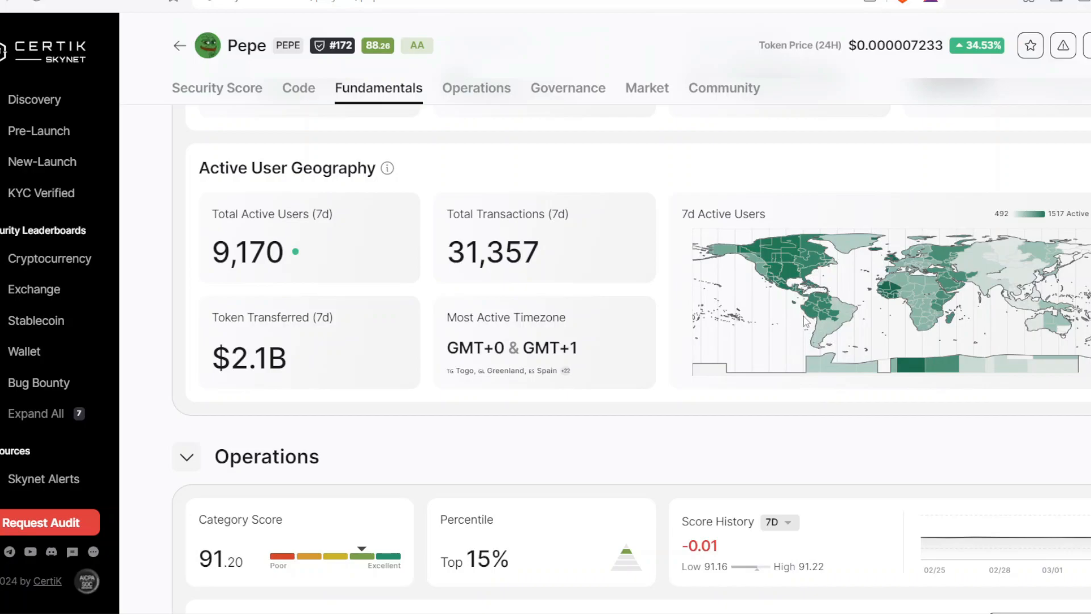
{"action": "mouse_move", "coordinate": [819, 273]}
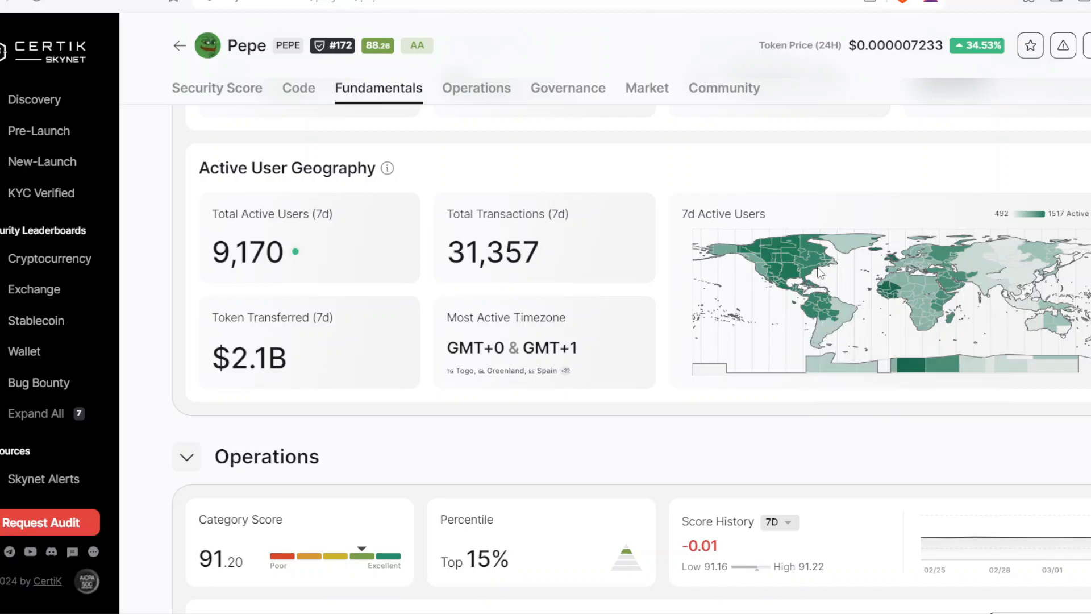
{"action": "mouse_move", "coordinate": [797, 321]}
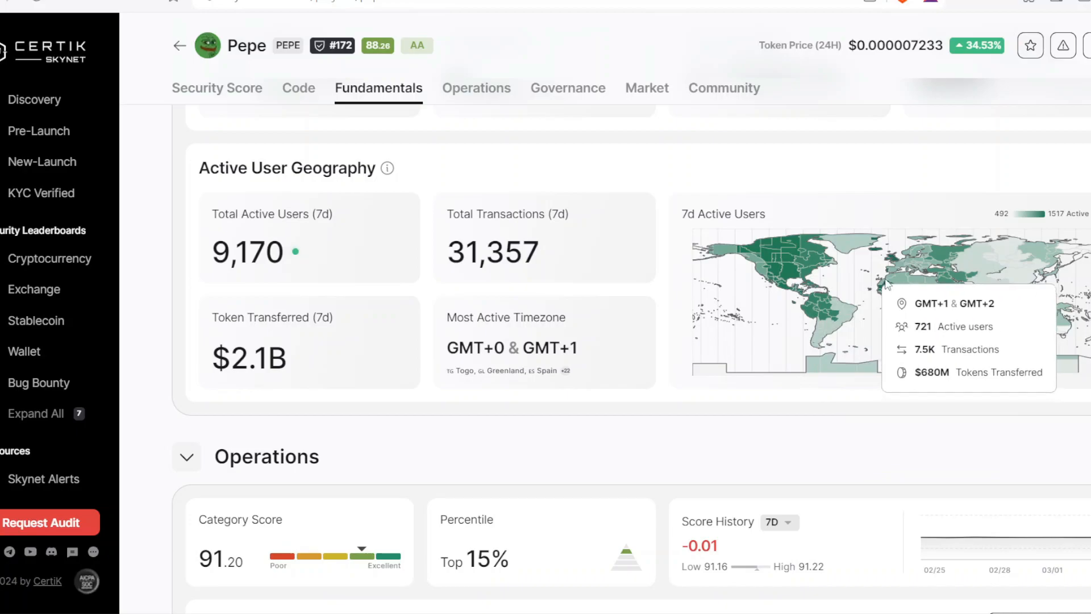
{"action": "mouse_move", "coordinate": [946, 285]}
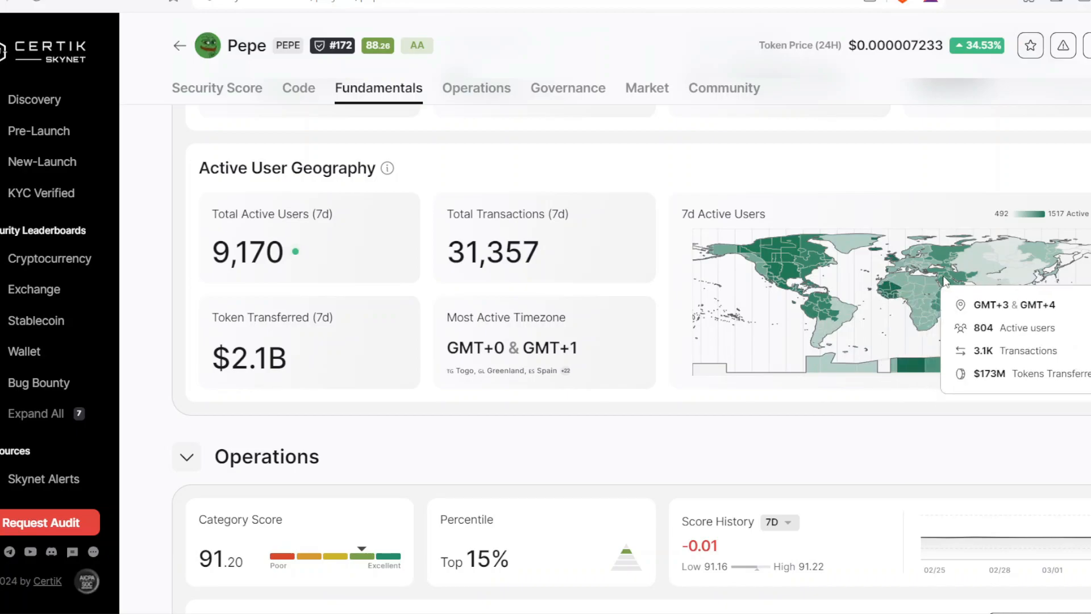
{"action": "mouse_move", "coordinate": [828, 285]}
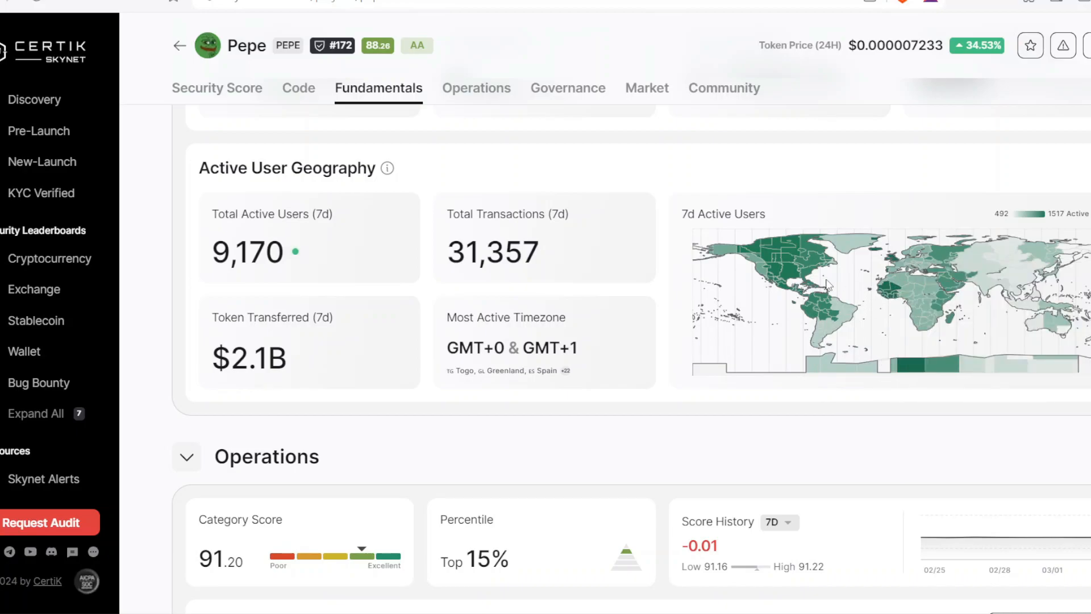
{"action": "mouse_move", "coordinate": [877, 172]}
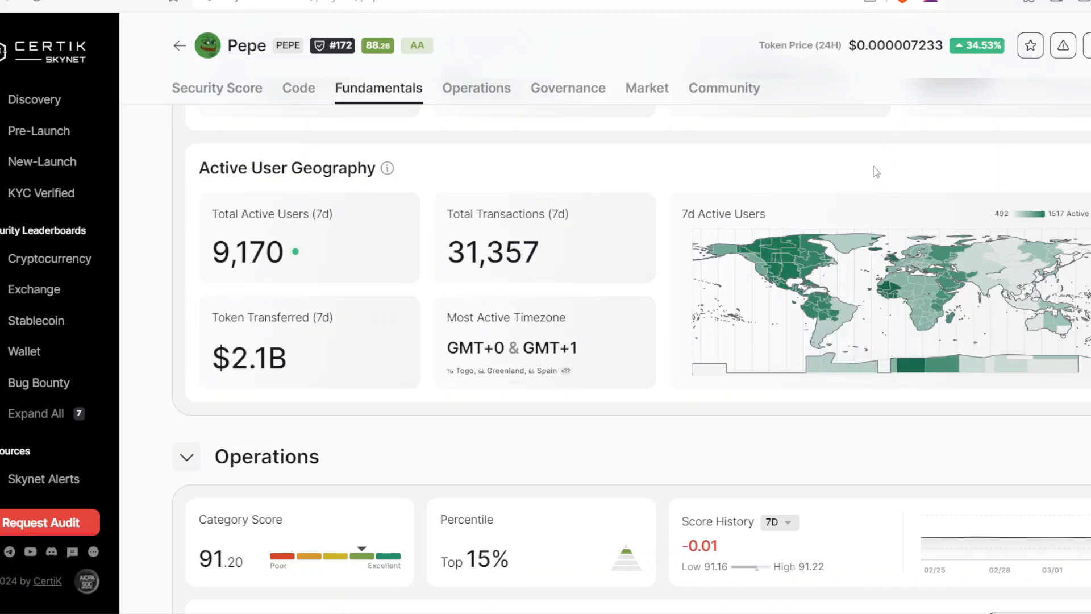
{"action": "mouse_move", "coordinate": [874, 177]}
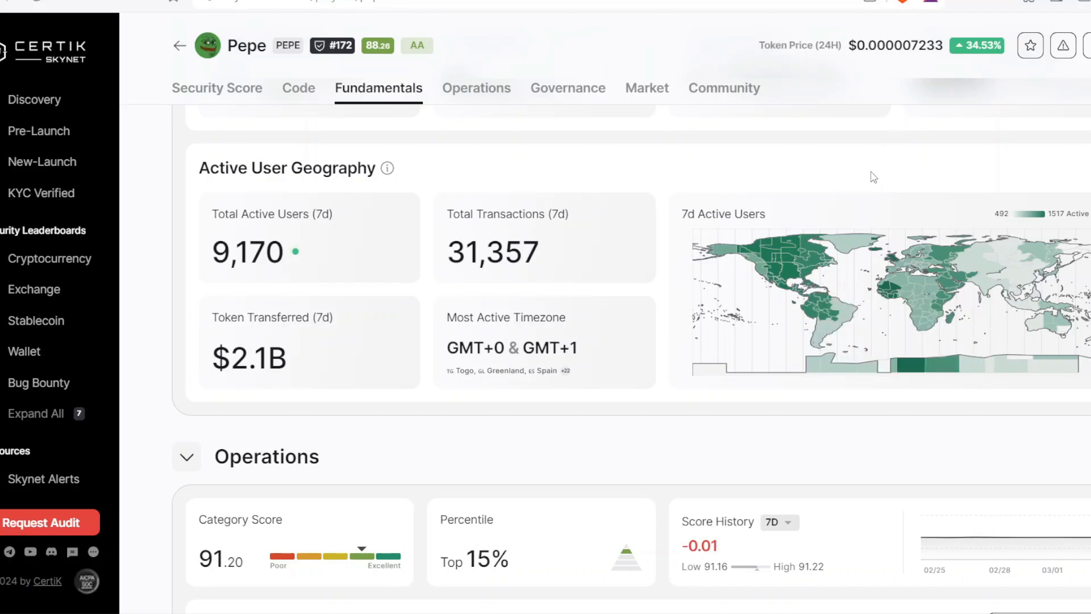
{"action": "mouse_move", "coordinate": [794, 289]}
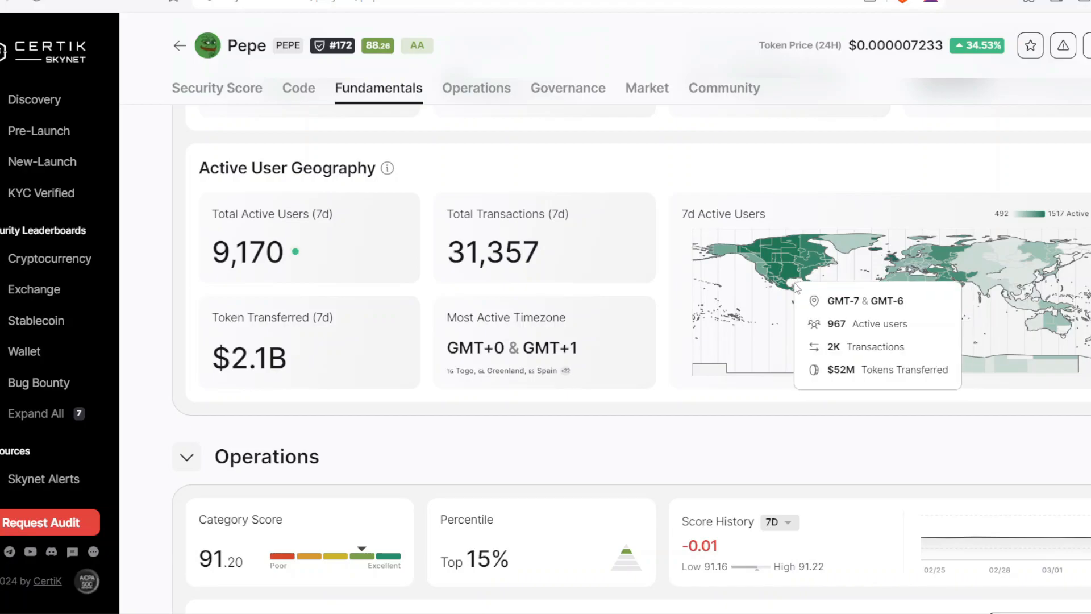
{"action": "mouse_move", "coordinate": [926, 152]}
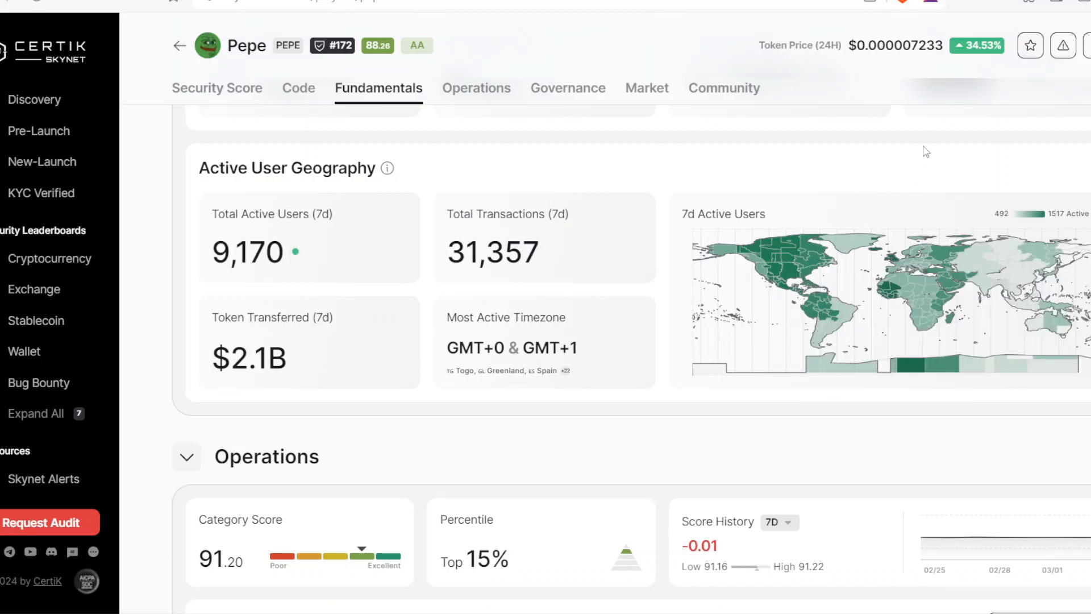
Open the Operations section and scroll to the Website Scan panels and Incident History.
{"action": "scroll", "scroll_direction": "down", "scroll_amount": 3}
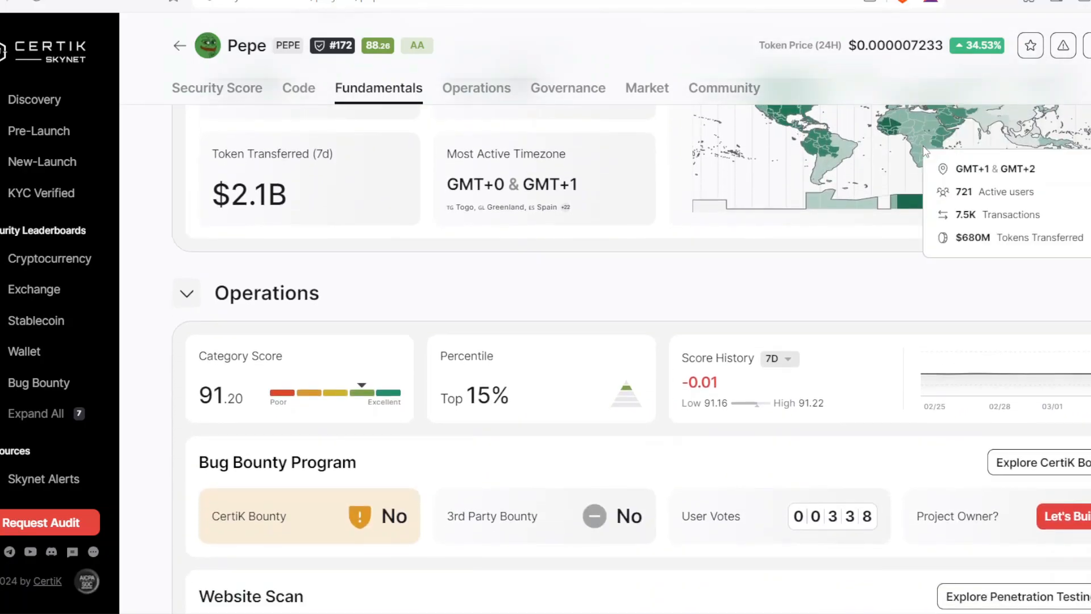
{"action": "left_click", "coordinate": [476, 87]}
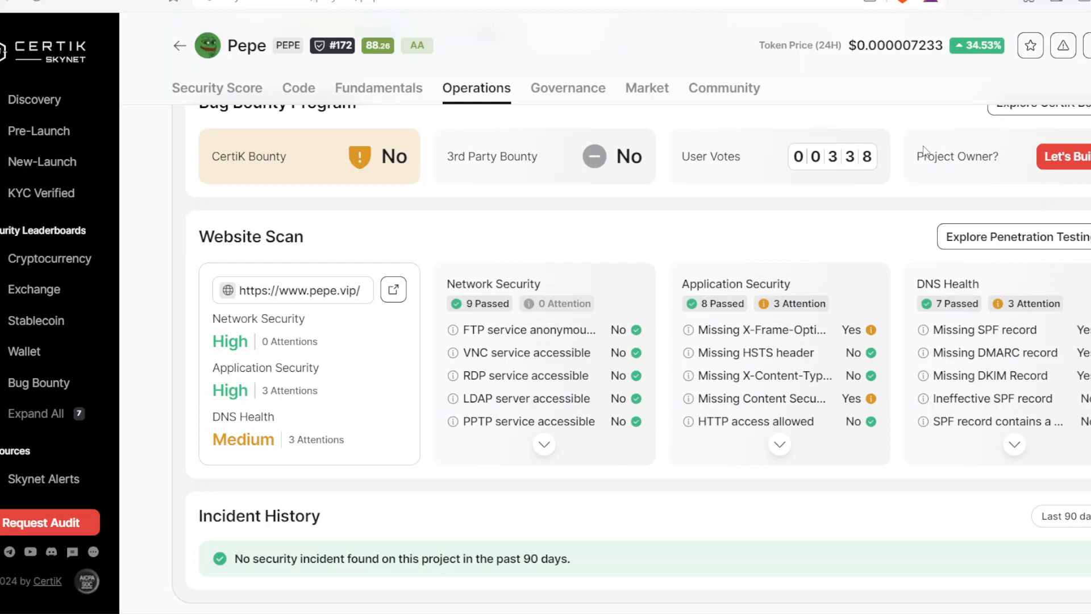
{"action": "scroll", "scroll_direction": "down", "scroll_amount": 3}
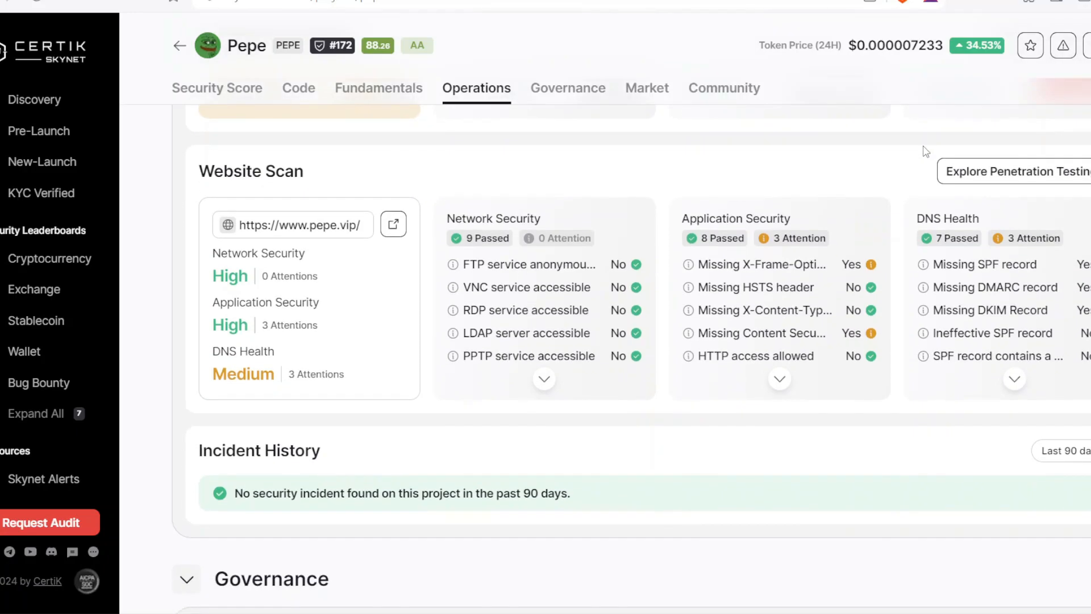
{"action": "scroll", "scroll_direction": "down", "scroll_amount": 3}
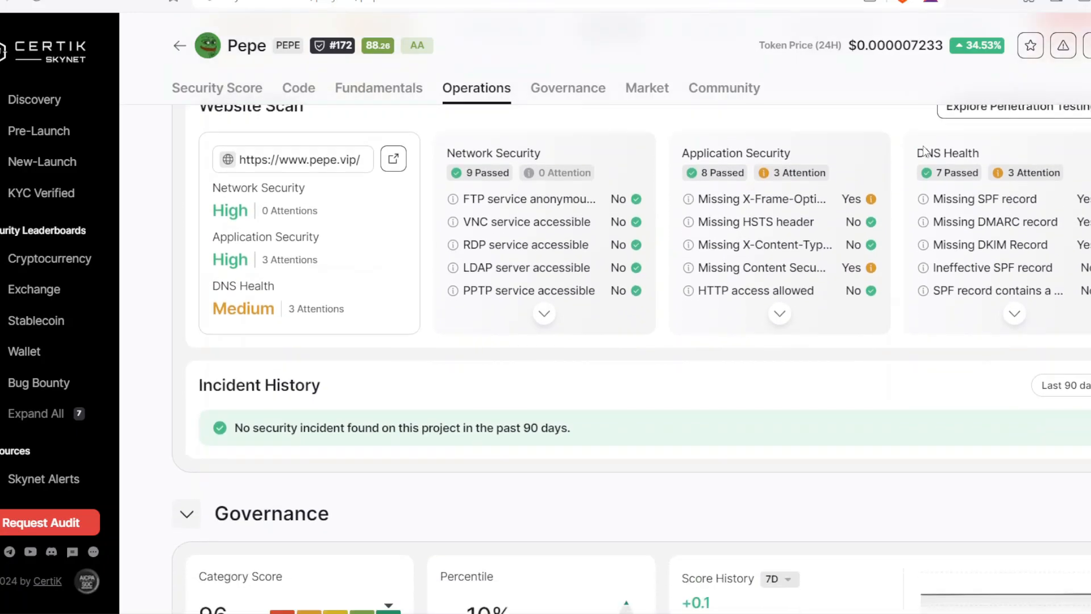
{"action": "scroll", "scroll_direction": "down", "scroll_amount": 3}
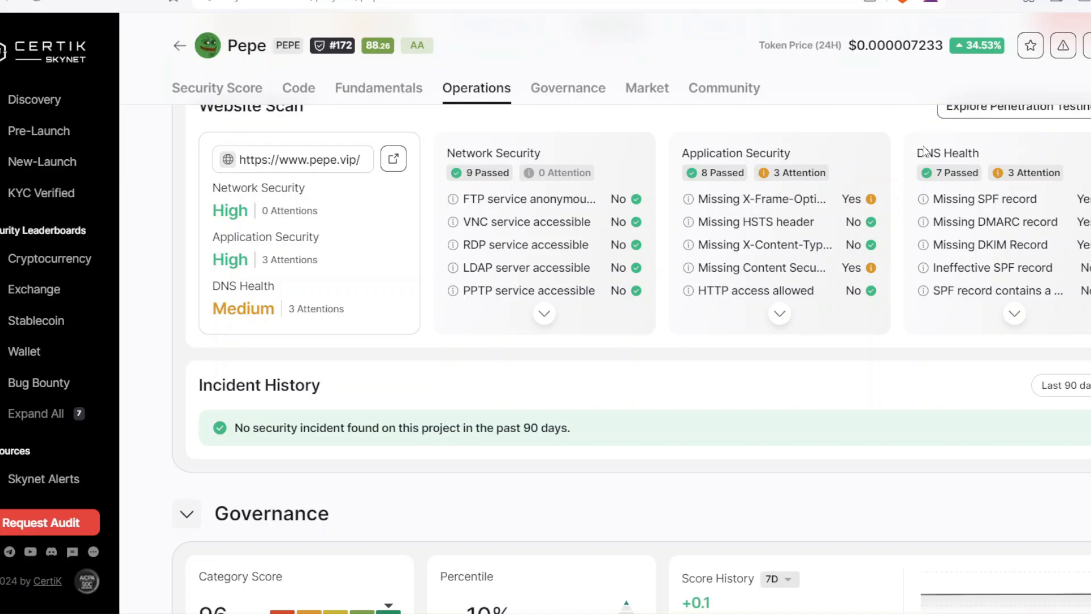
{"action": "mouse_move", "coordinate": [893, 114]}
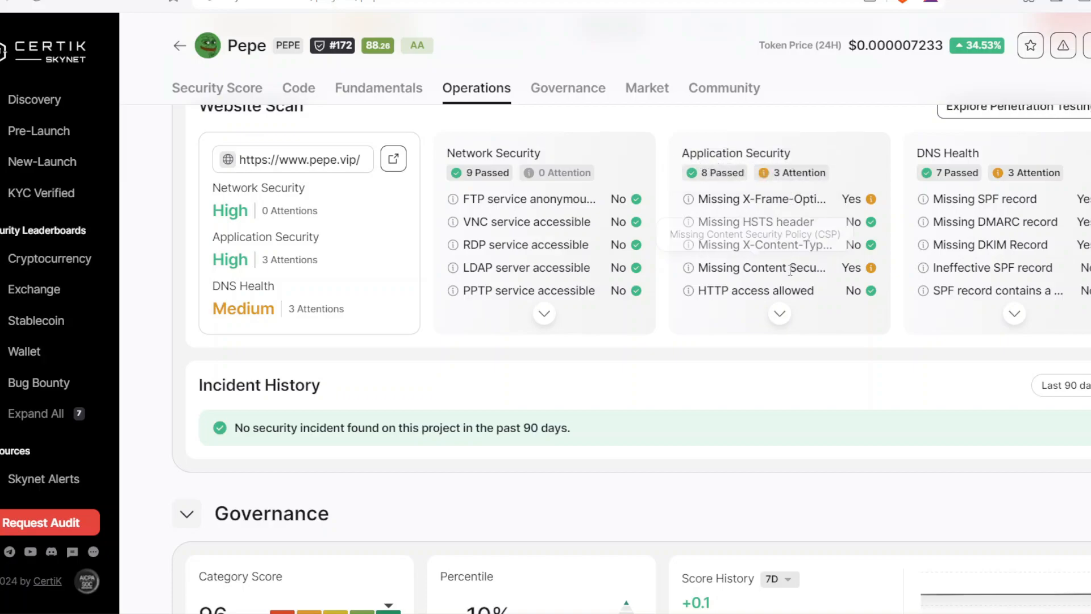
{"action": "mouse_move", "coordinate": [761, 268]}
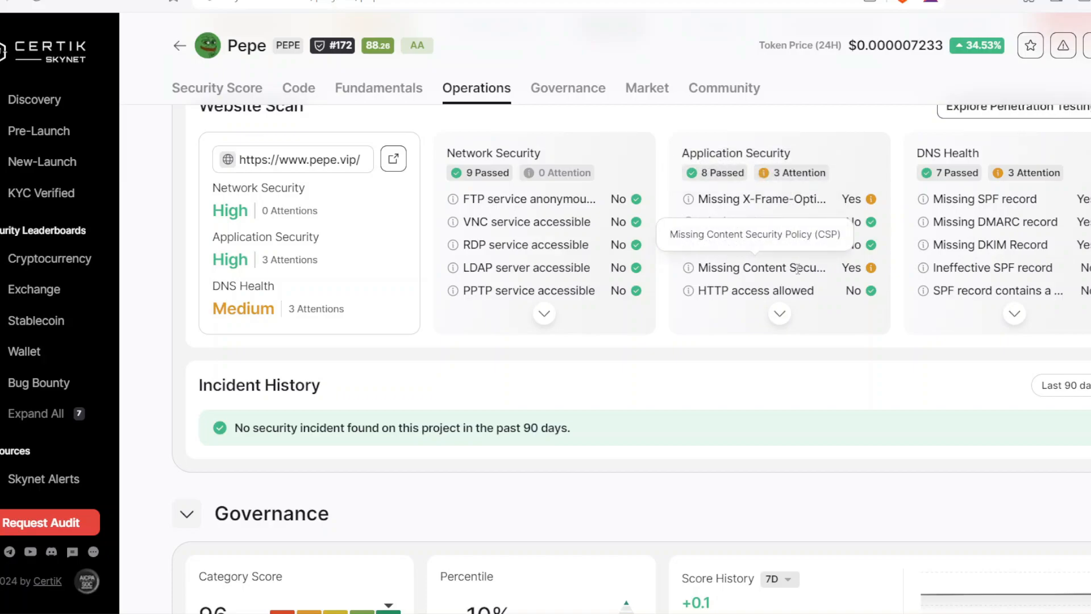
{"action": "mouse_move", "coordinate": [967, 217]}
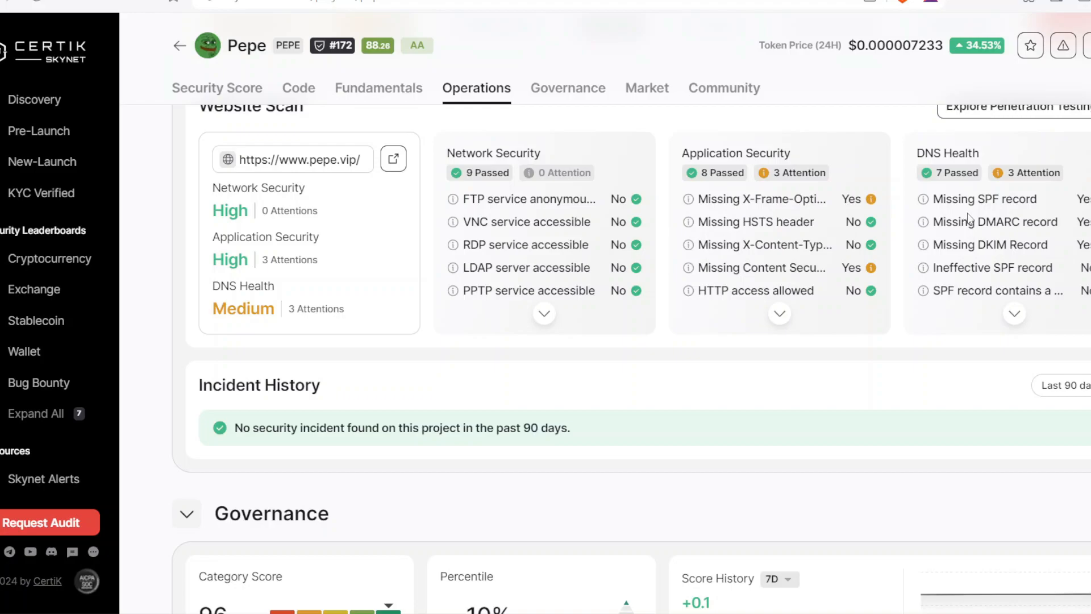
{"action": "mouse_move", "coordinate": [927, 221]}
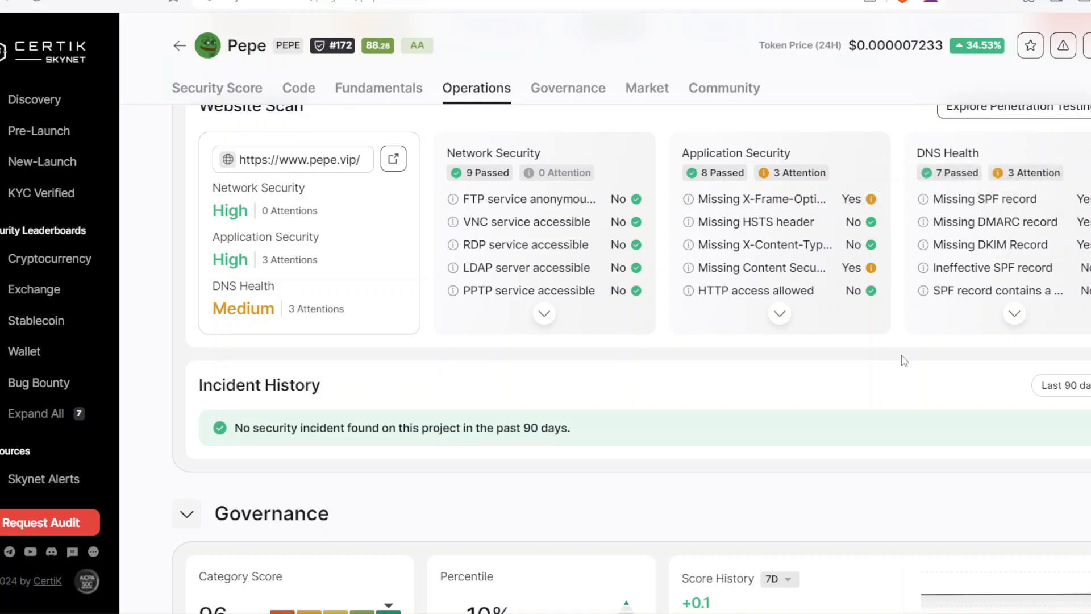
Scroll through the Trading Constraint checks and open Governance, showing the 96.05 score.
{"action": "scroll", "scroll_direction": "down", "scroll_amount": 3}
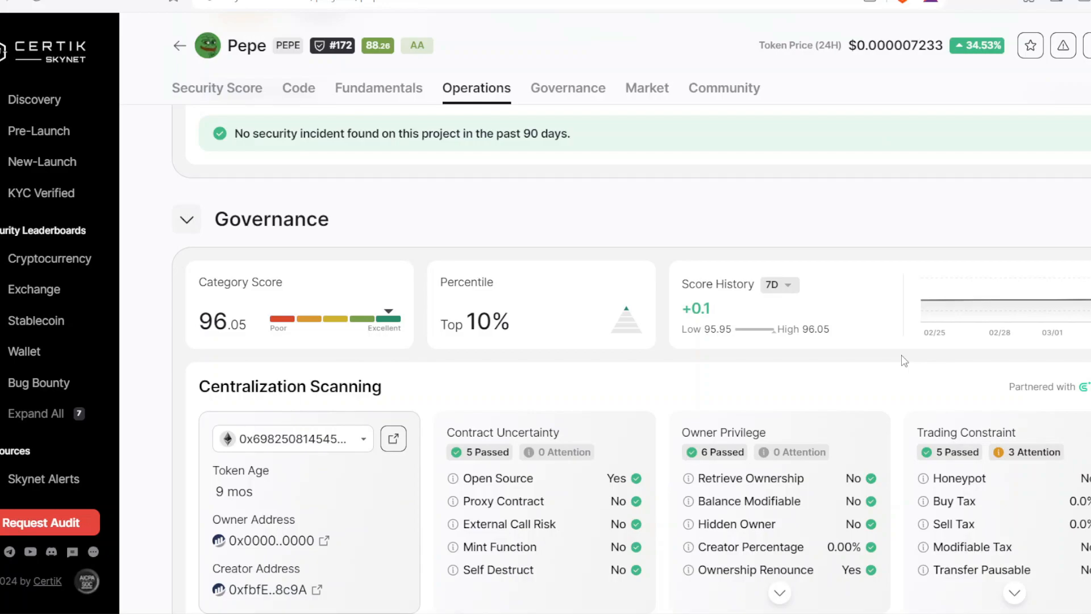
{"action": "scroll", "scroll_direction": "down", "scroll_amount": 3}
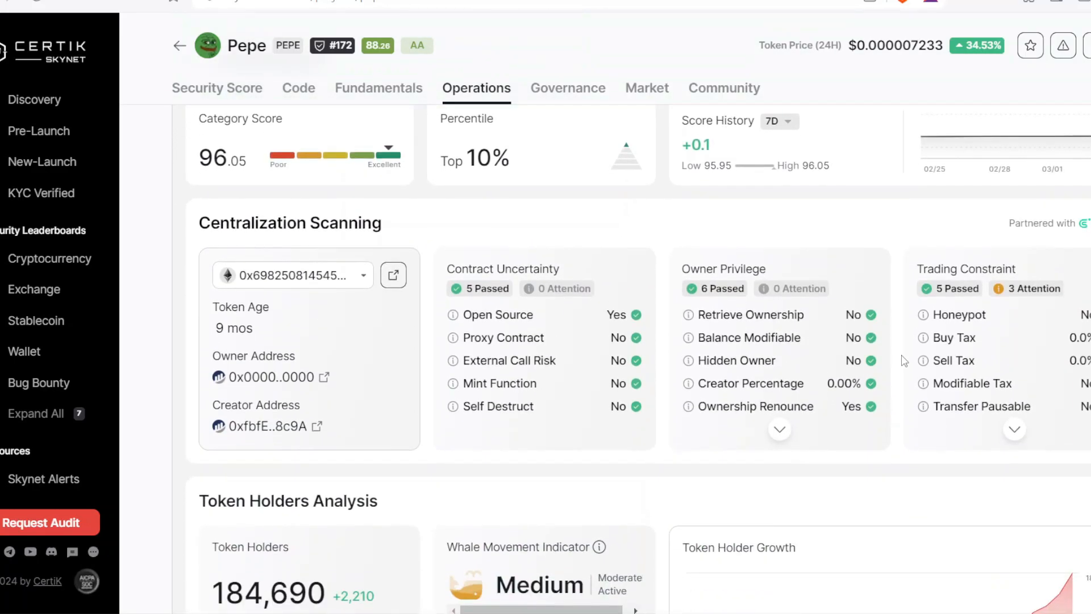
{"action": "scroll", "scroll_direction": "down", "scroll_amount": 3}
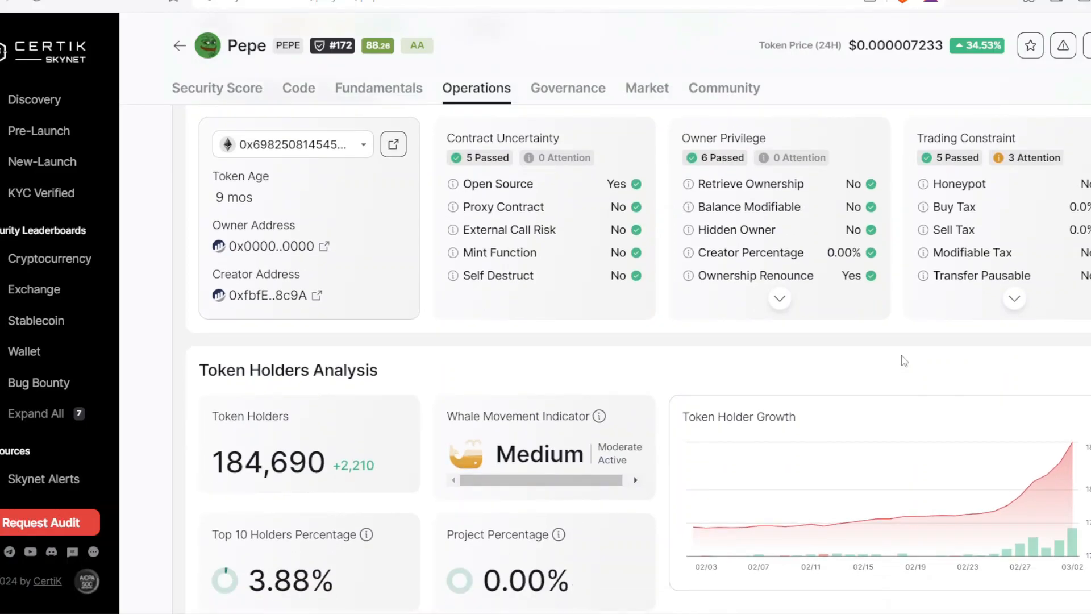
{"action": "left_click", "coordinate": [568, 88]}
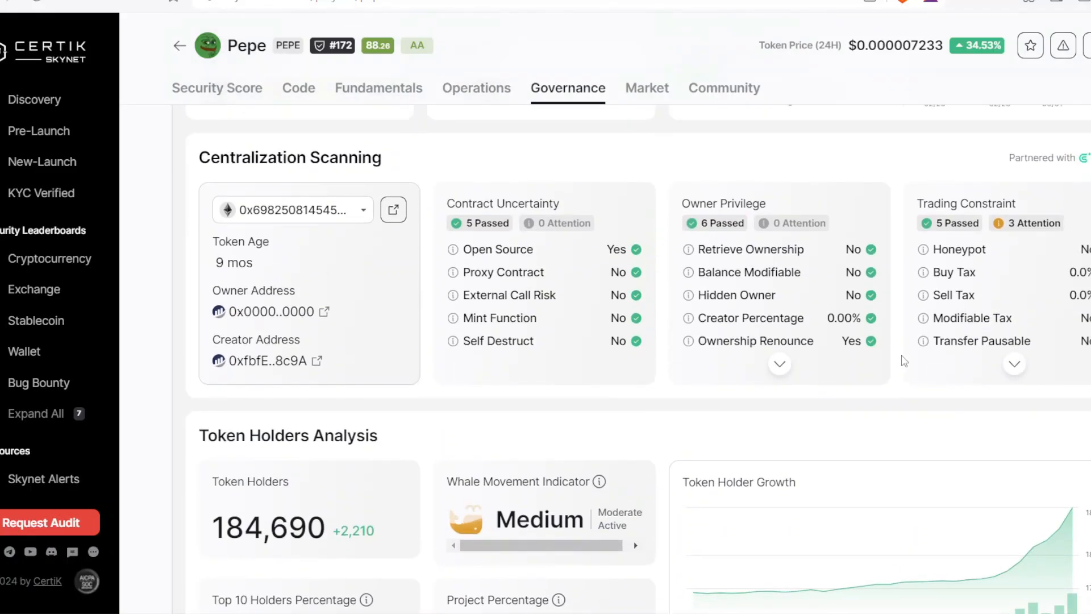
{"action": "mouse_move", "coordinate": [998, 265]}
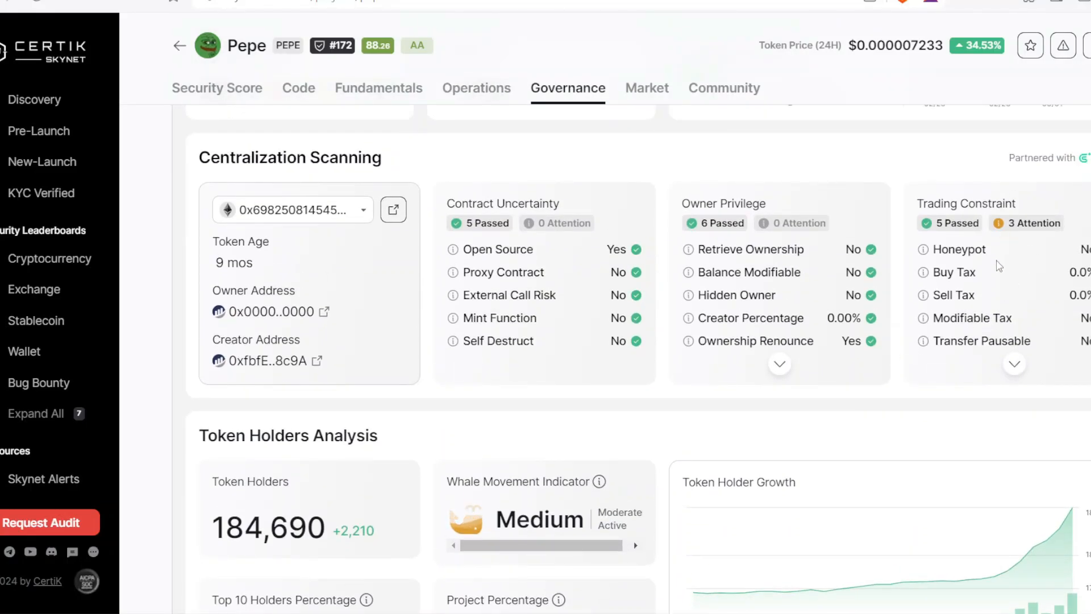
{"action": "mouse_move", "coordinate": [1008, 256]}
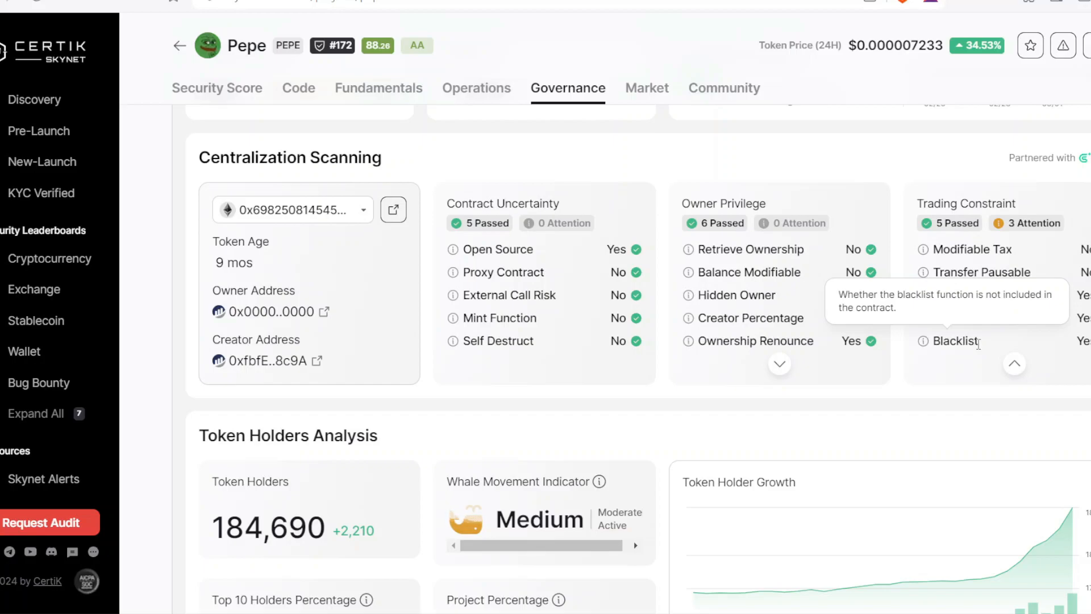
{"action": "mouse_move", "coordinate": [951, 315]}
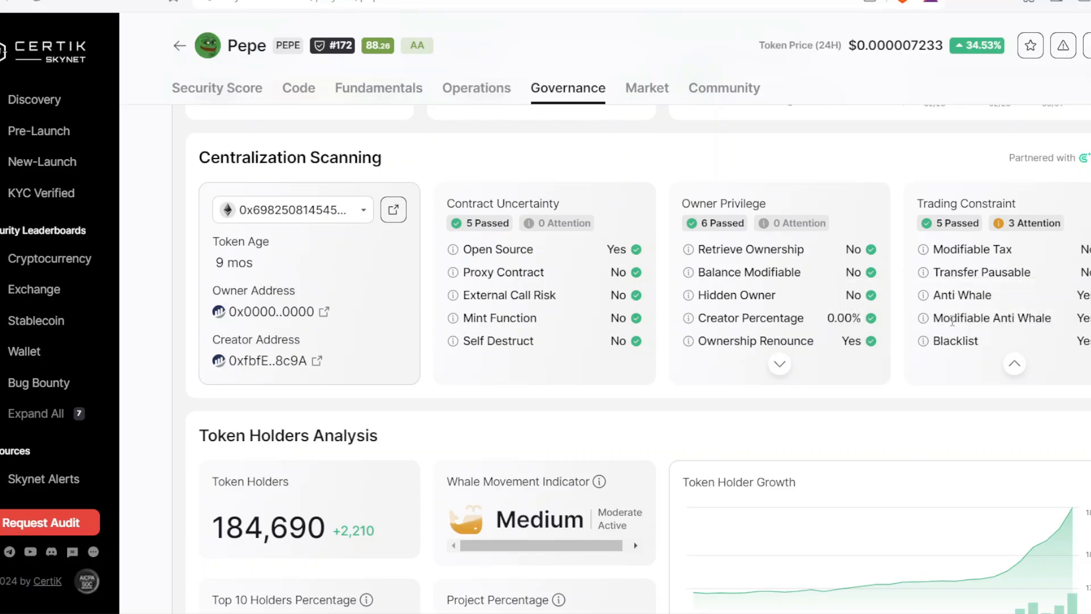
{"action": "mouse_move", "coordinate": [924, 295]}
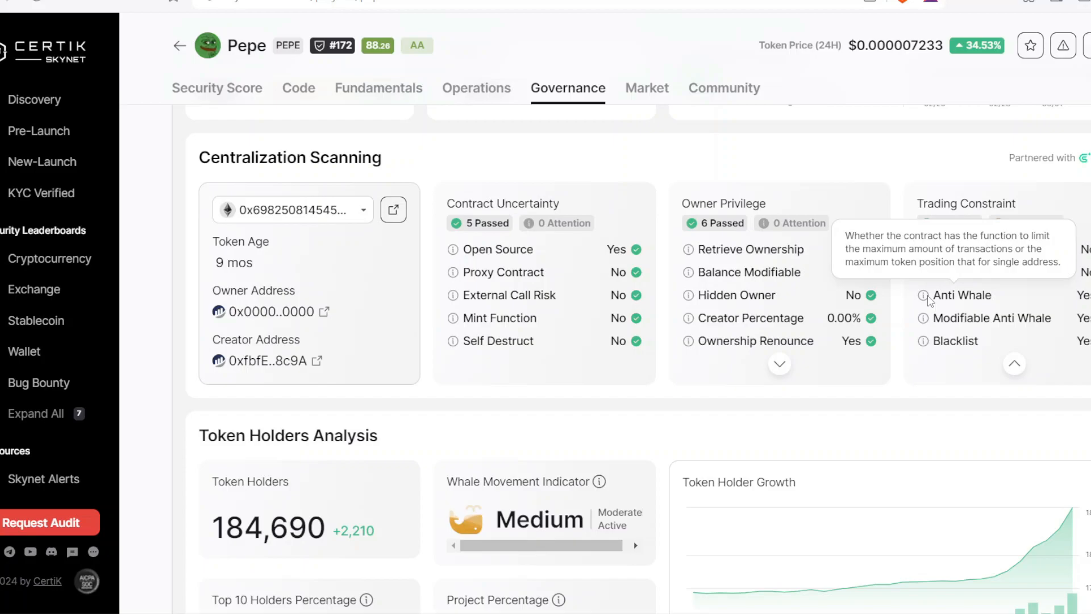
Scroll to Token Holders Analysis and the Market header, dismissing a stray right-click menu.
{"action": "scroll", "scroll_direction": "down", "scroll_amount": 3}
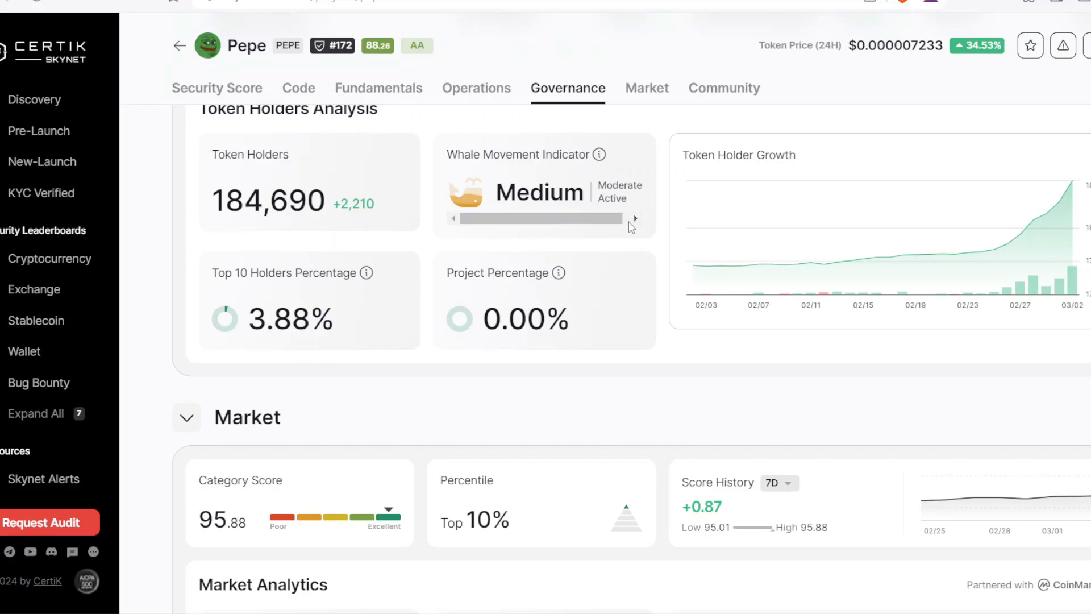
{"action": "right_click", "coordinate": [630, 227]}
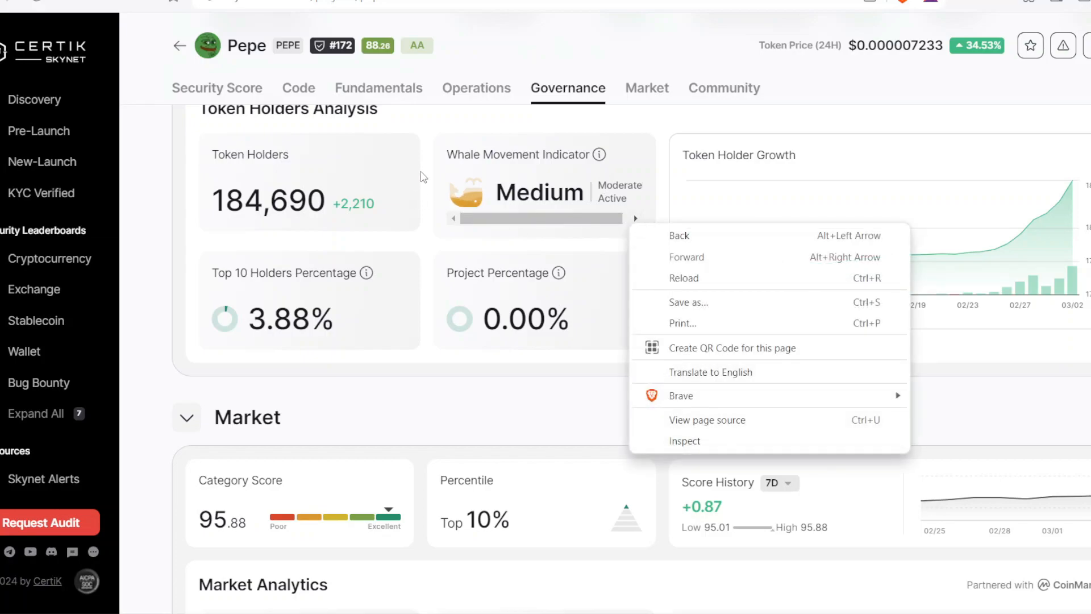
{"action": "left_click", "coordinate": [420, 172]}
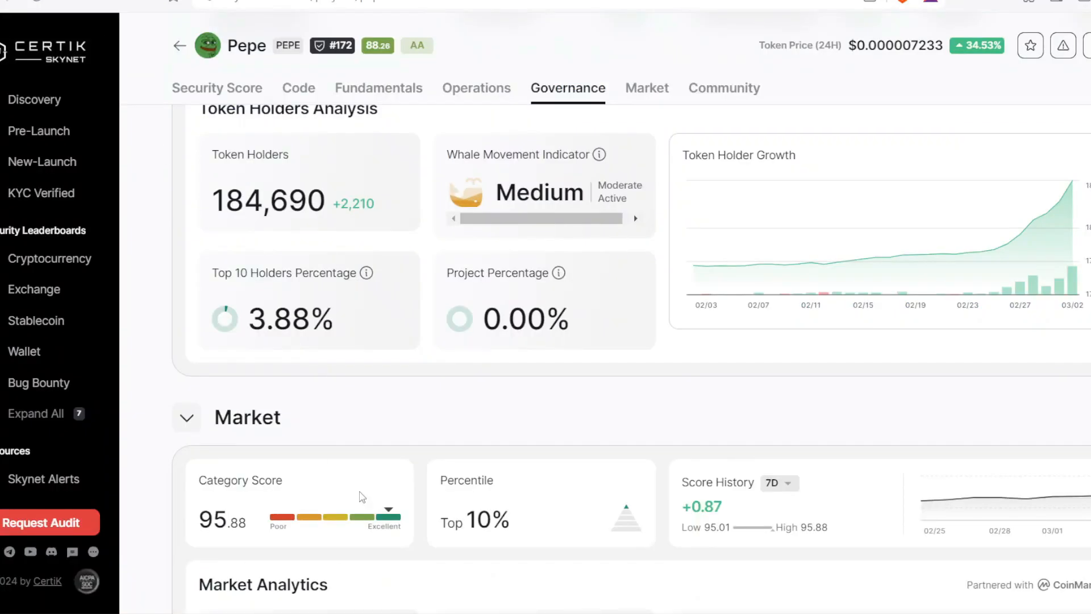
{"action": "mouse_move", "coordinate": [372, 503]}
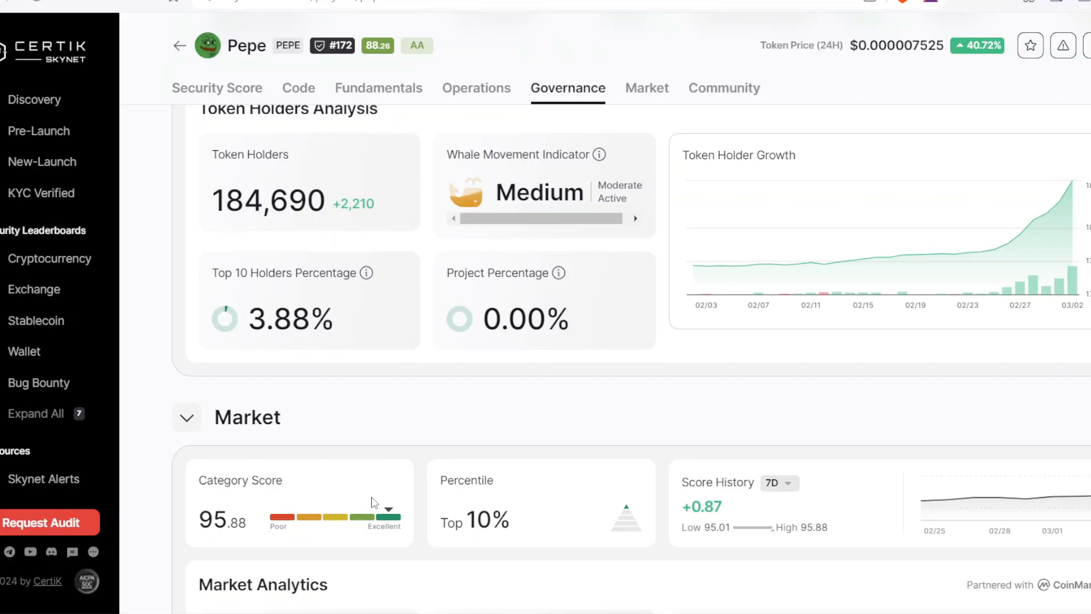
Scroll past the Market score cards to Market Analytics showing price, volume and market cap.
{"action": "scroll", "scroll_direction": "down", "scroll_amount": 3}
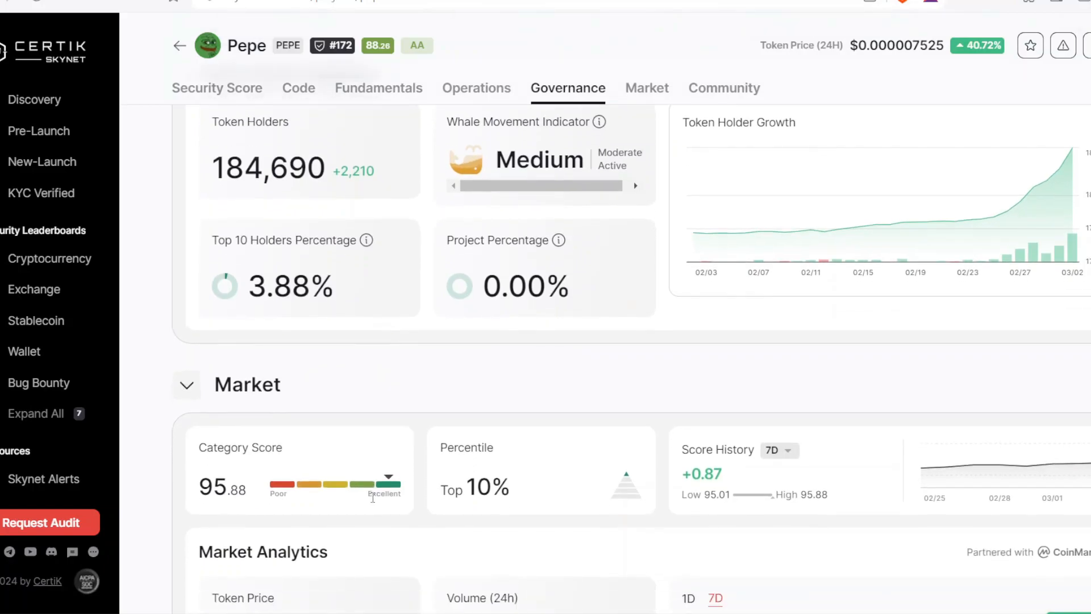
{"action": "scroll", "scroll_direction": "down", "scroll_amount": 3}
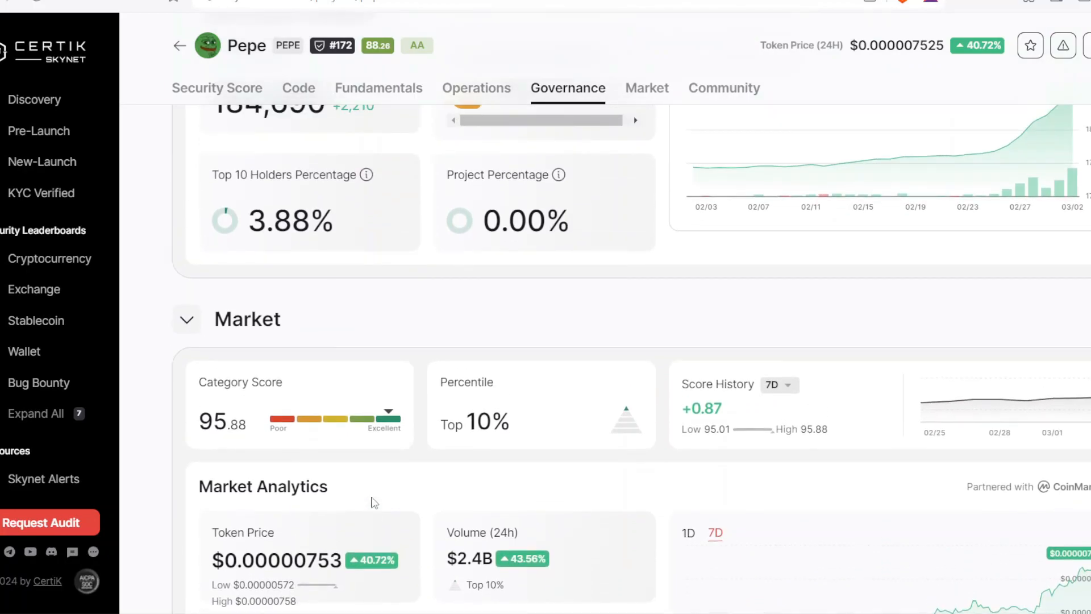
{"action": "scroll", "scroll_direction": "down", "scroll_amount": 3}
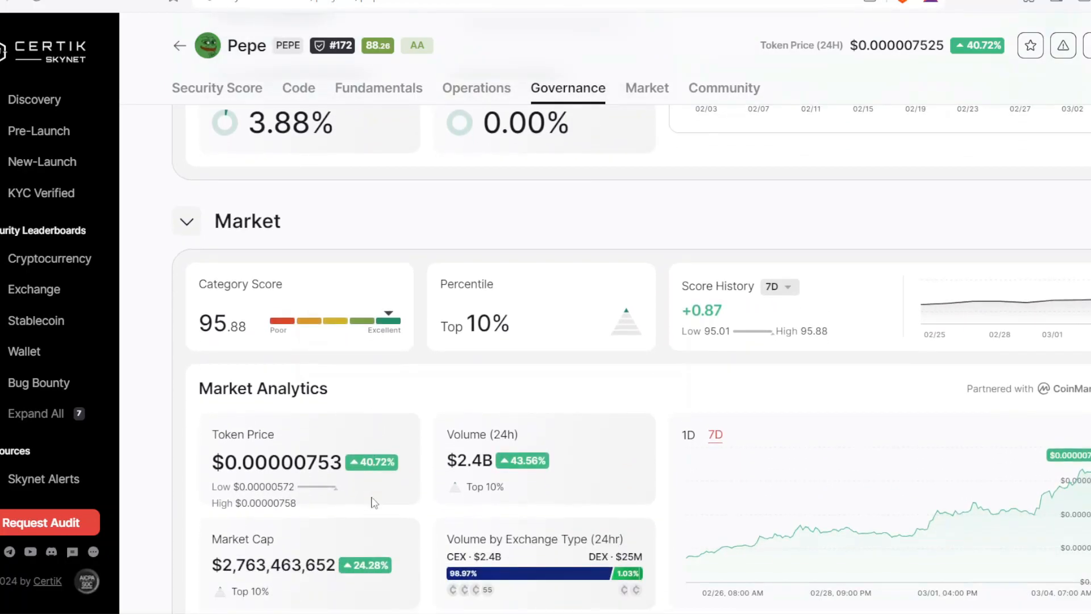
{"action": "scroll", "scroll_direction": "down", "scroll_amount": 3}
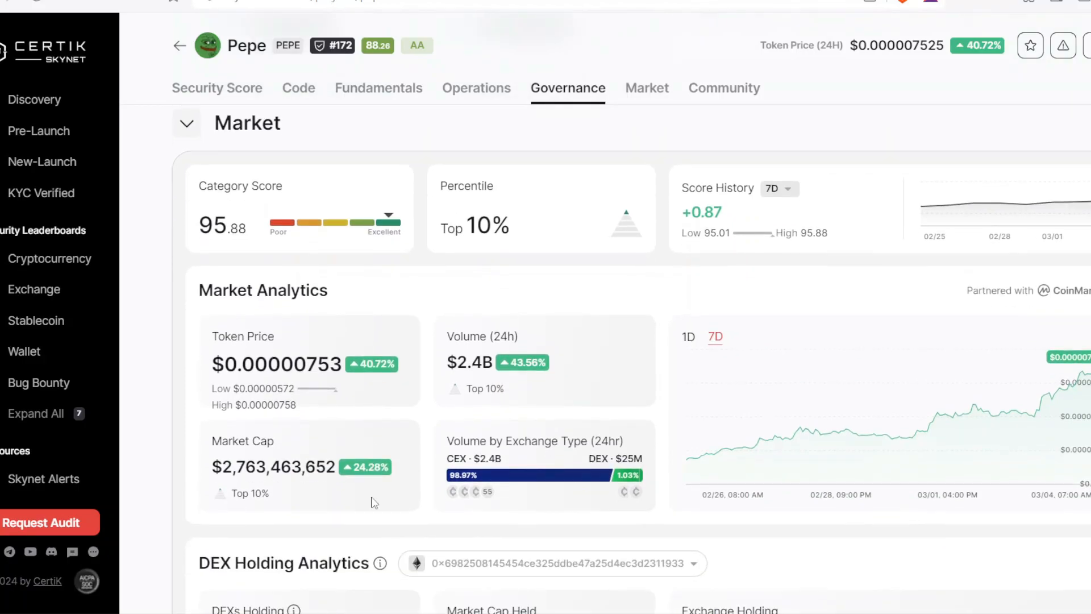
{"action": "left_click", "coordinate": [647, 88]}
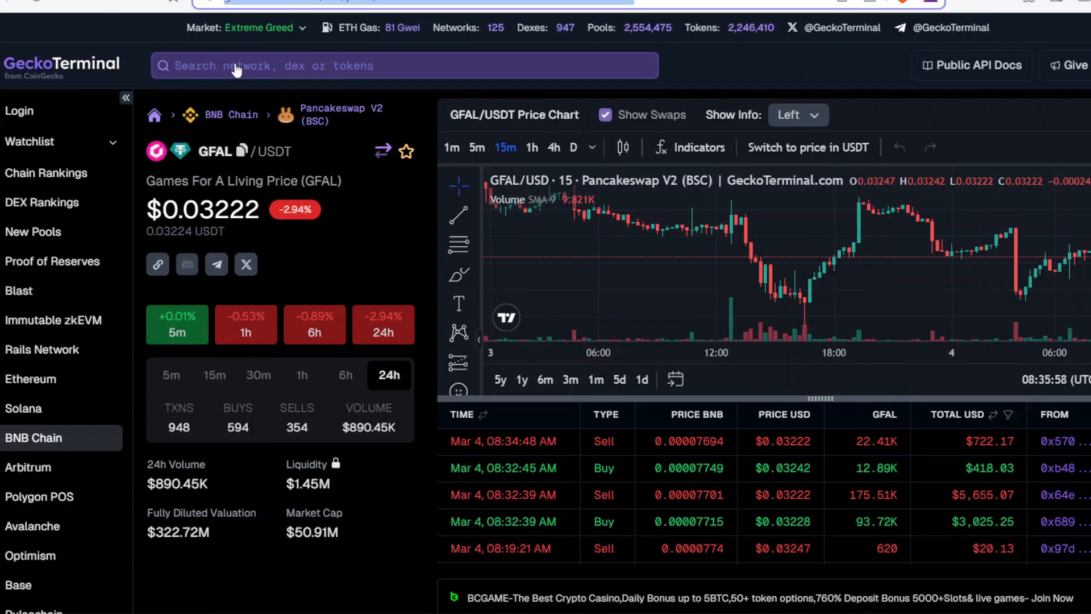
{"action": "mouse_move", "coordinate": [263, 83]}
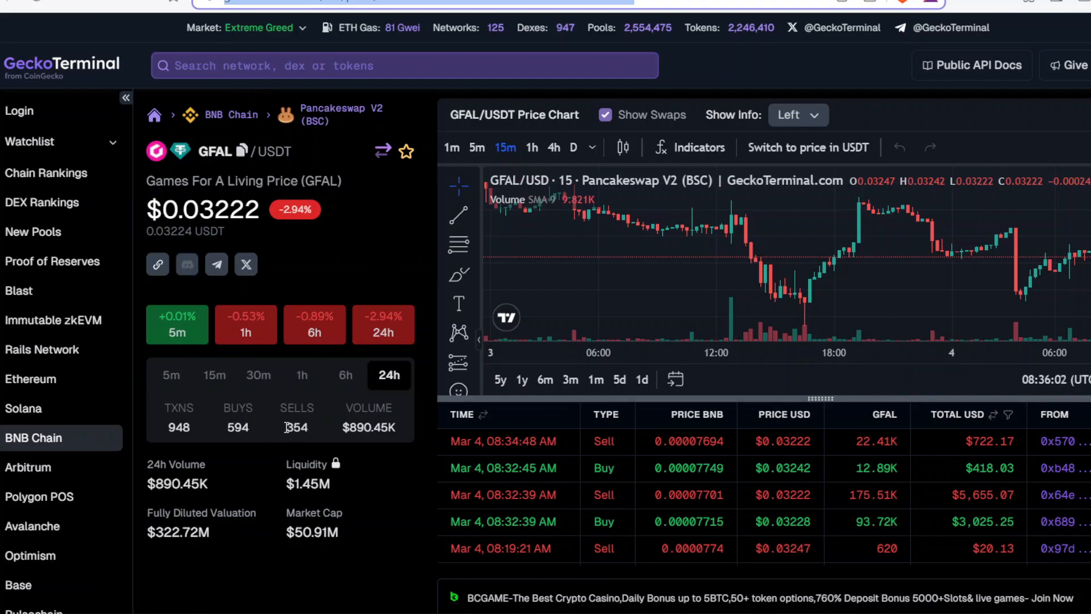
Switch to the GeckoTerminal tab showing the GFAL/USDT PancakeSwap pair.
{"action": "left_click", "coordinate": [258, 375]}
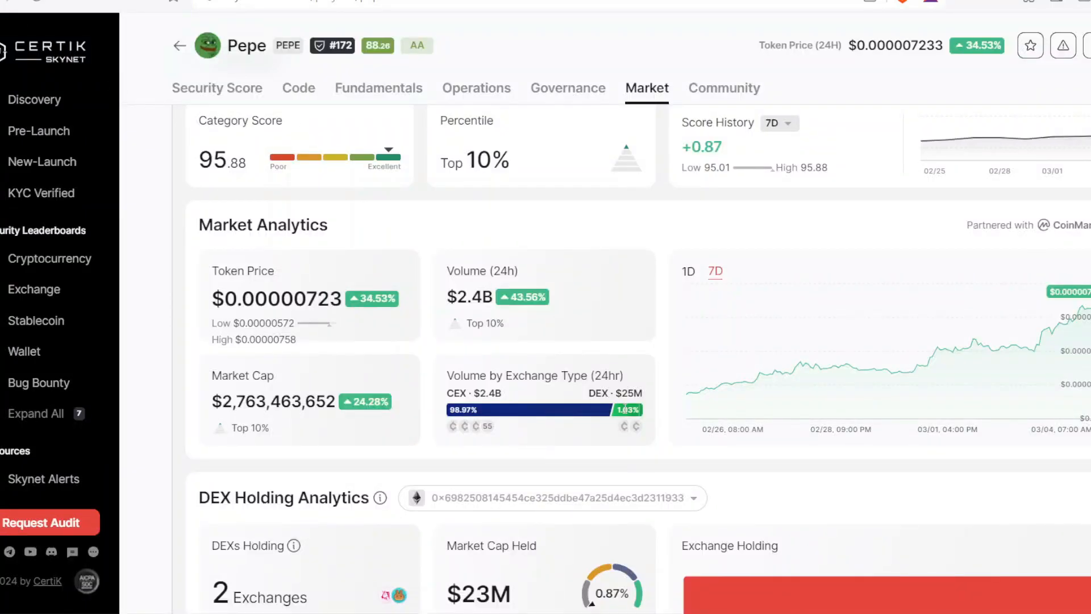
{"action": "mouse_move", "coordinate": [682, 364]}
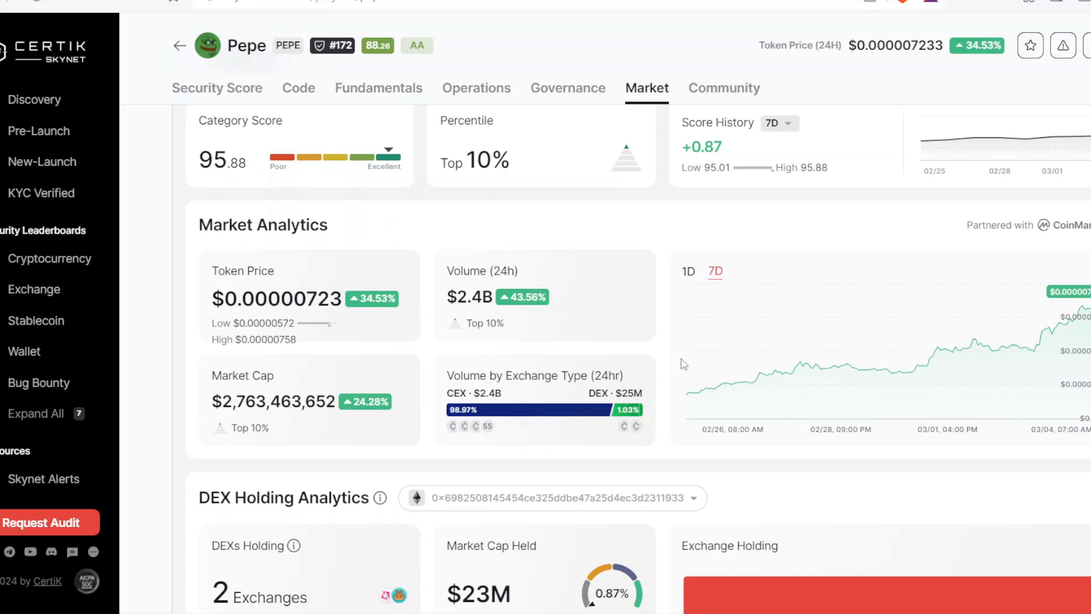
{"action": "mouse_move", "coordinate": [680, 360]}
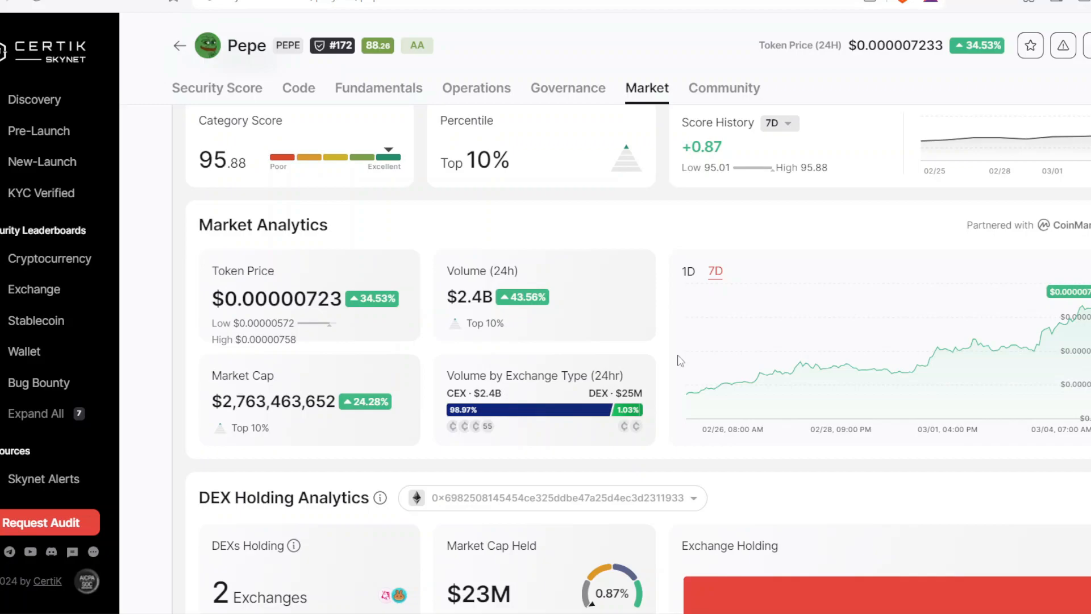
Scroll Pepe's report past DEX Holding Analytics and Token Correlation to the Community score of 92.75.
{"action": "scroll", "scroll_direction": "down", "scroll_amount": 3}
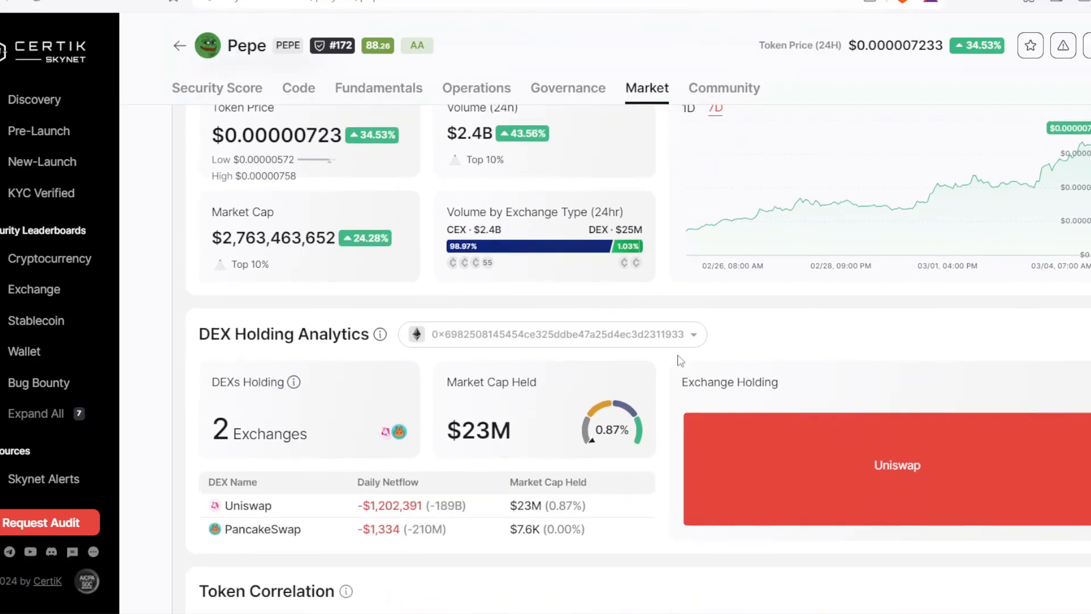
{"action": "scroll", "scroll_direction": "down", "scroll_amount": 3}
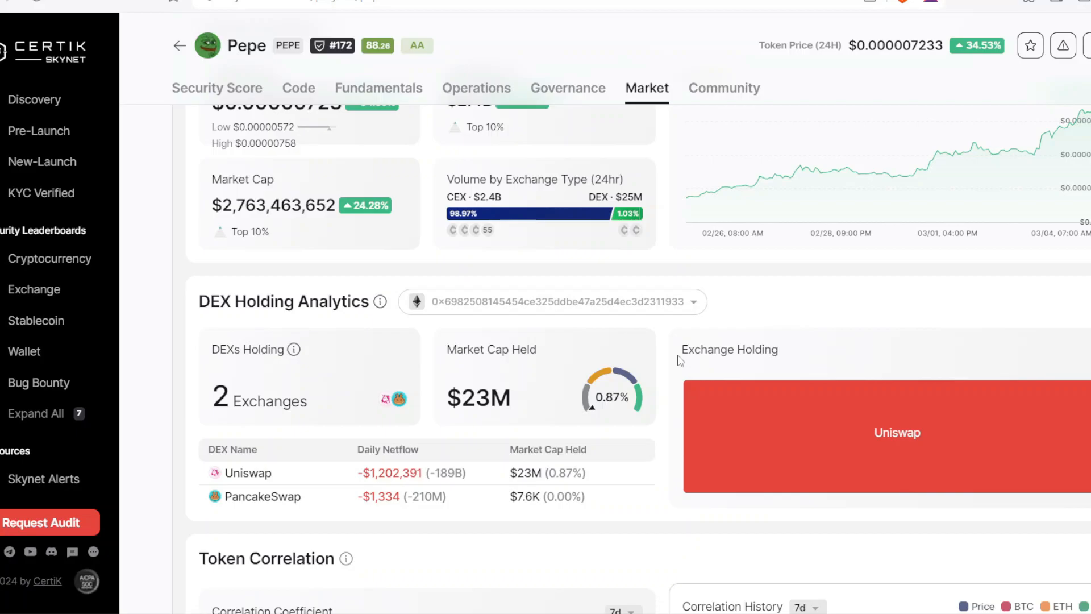
{"action": "scroll", "scroll_direction": "down", "scroll_amount": 3}
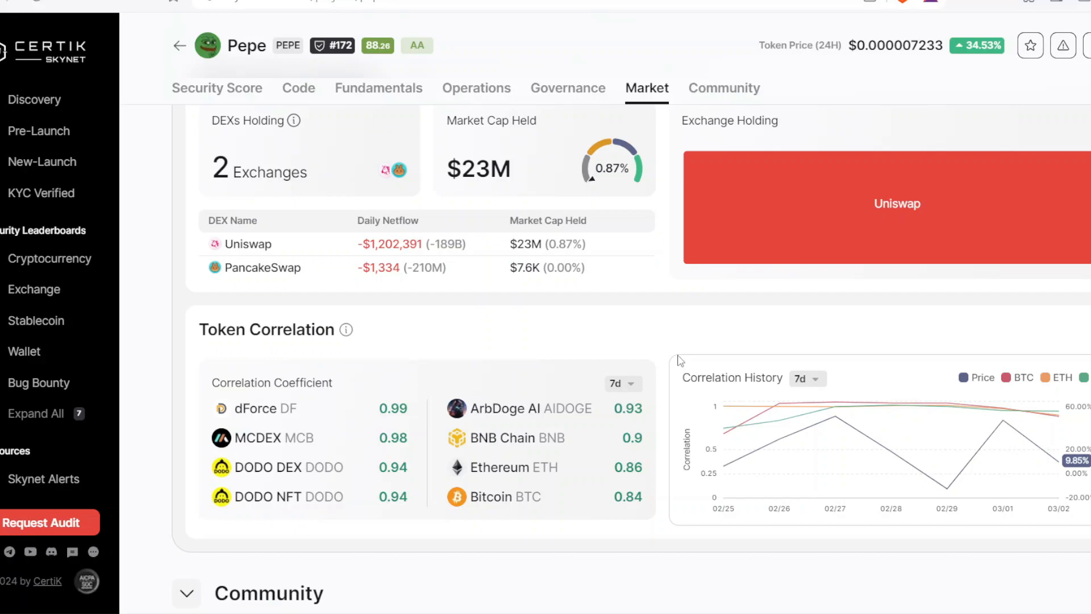
{"action": "scroll", "scroll_direction": "down", "scroll_amount": 3}
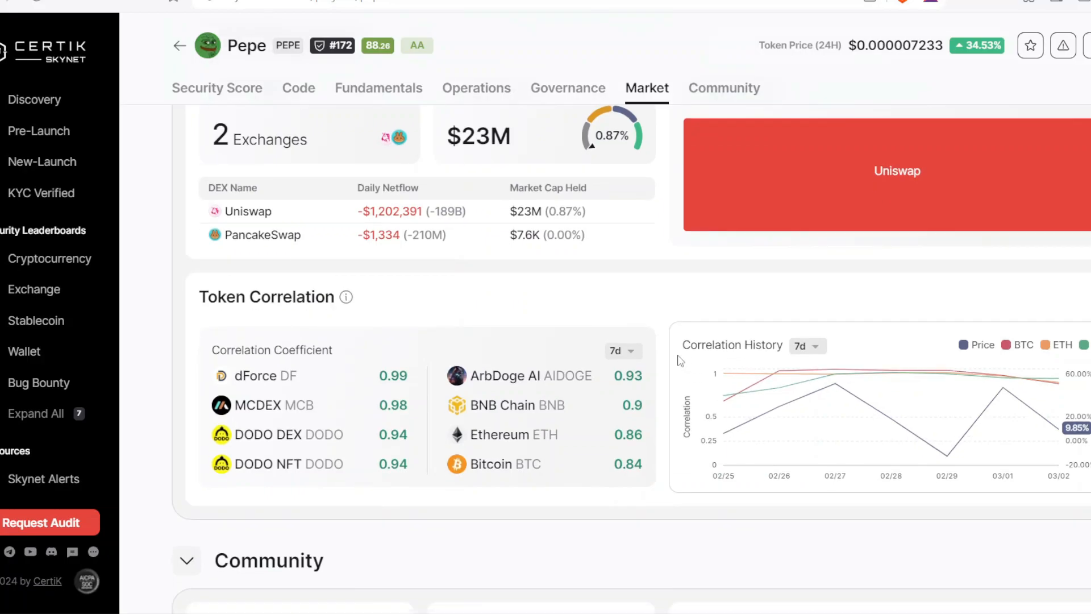
{"action": "scroll", "scroll_direction": "down", "scroll_amount": 3}
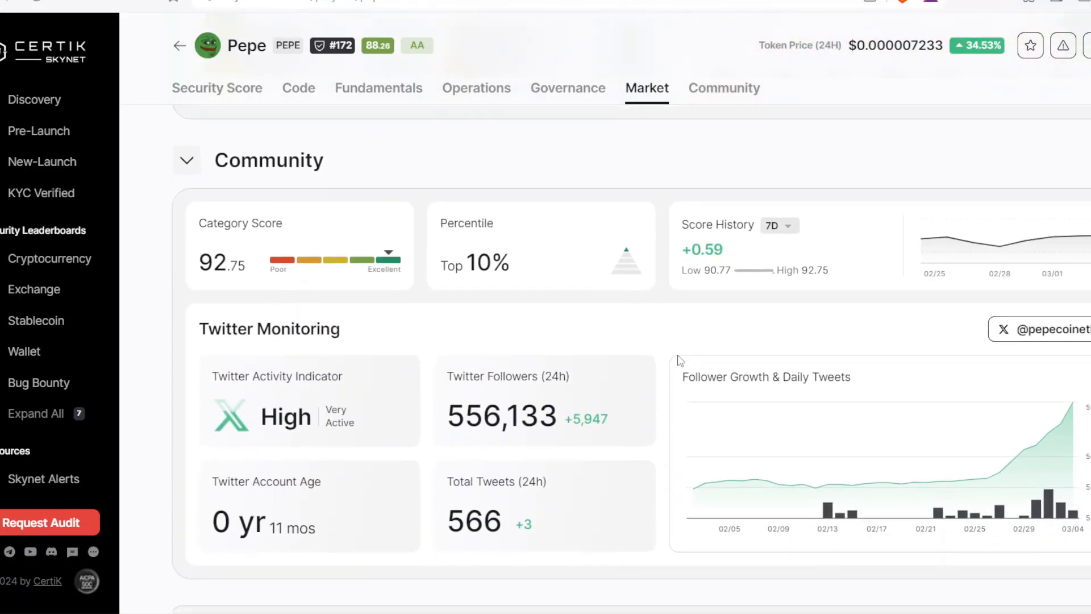
Scroll past Twitter Monitoring to the 'Vote for Free CertiK Services' panel showing 3,338 yes votes.
{"action": "left_click", "coordinate": [723, 88]}
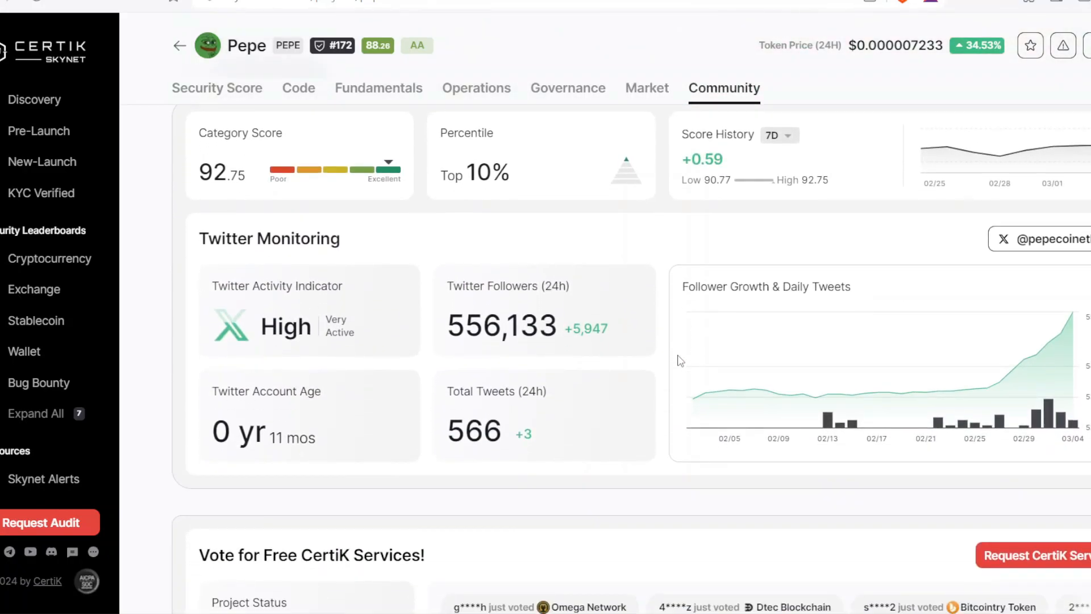
{"action": "scroll", "scroll_direction": "down", "scroll_amount": 3}
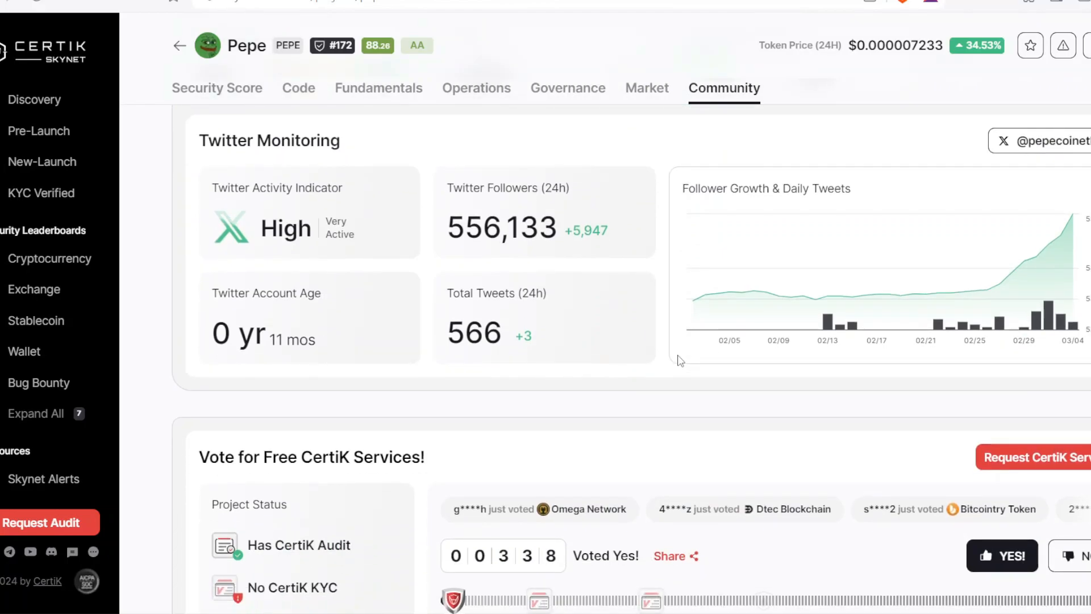
{"action": "scroll", "scroll_direction": "down", "scroll_amount": 3}
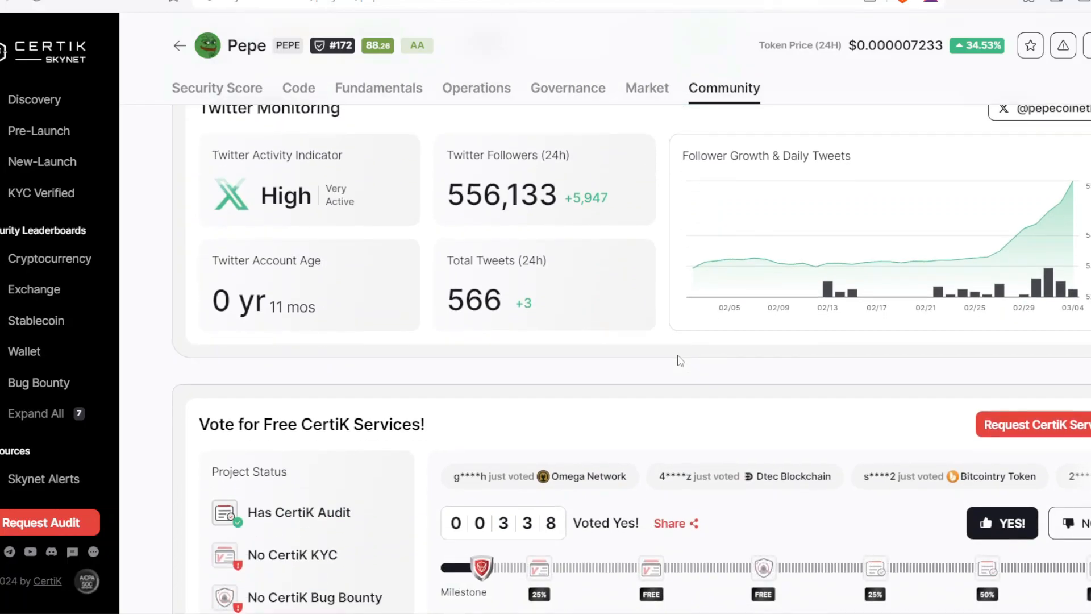